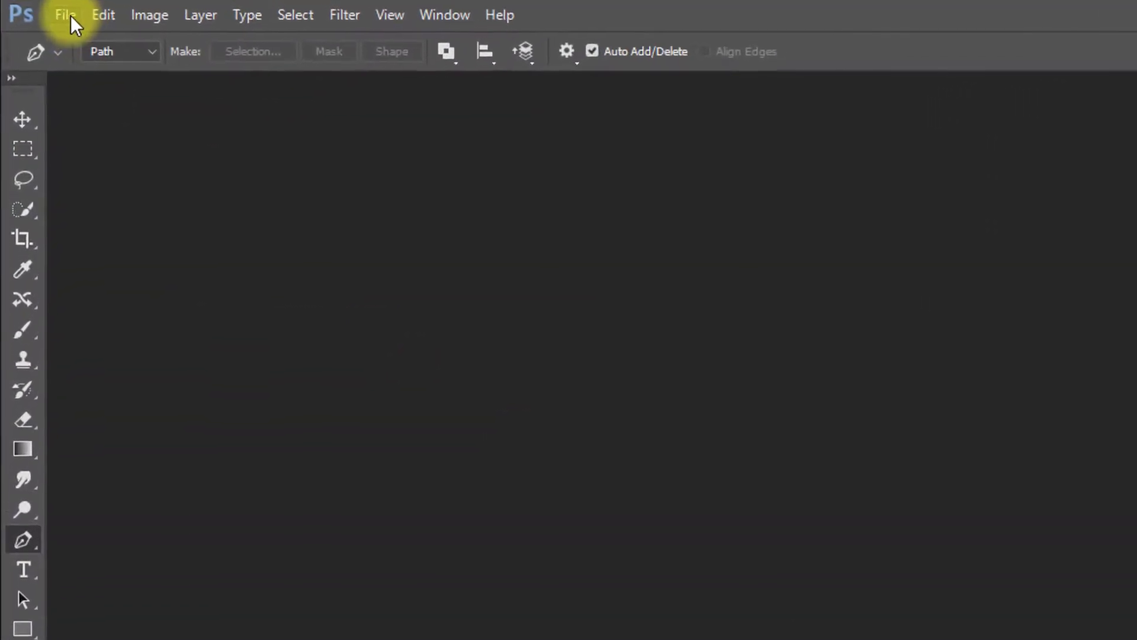
Open the IMG_7776 photo of the man from the Moonlight night effect folder
left_click(63, 14)
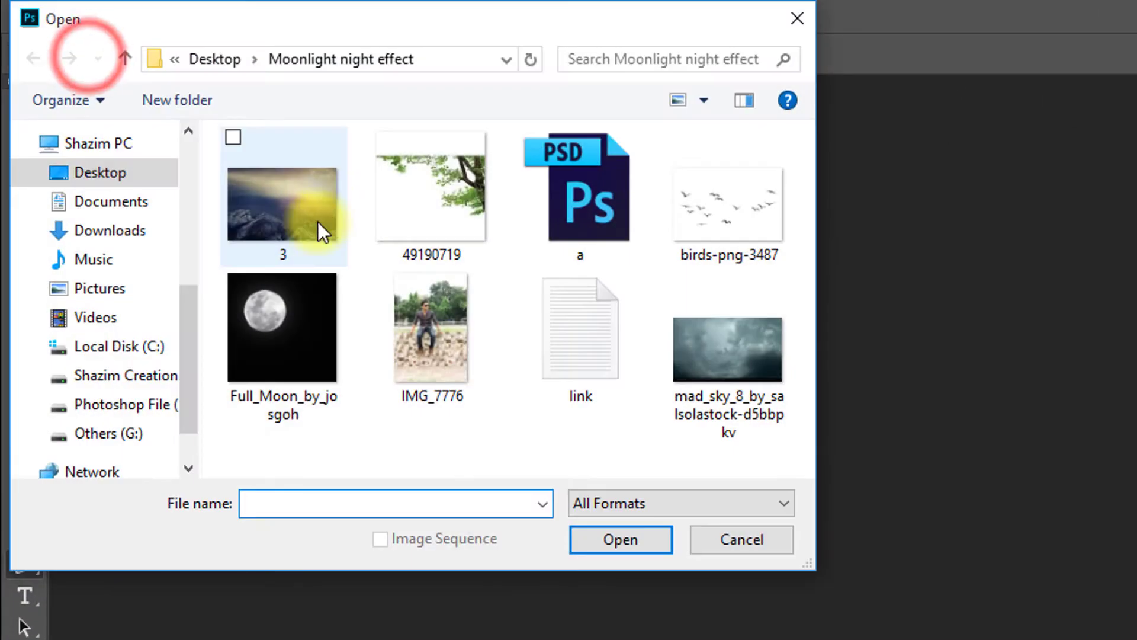
left_click(431, 327)
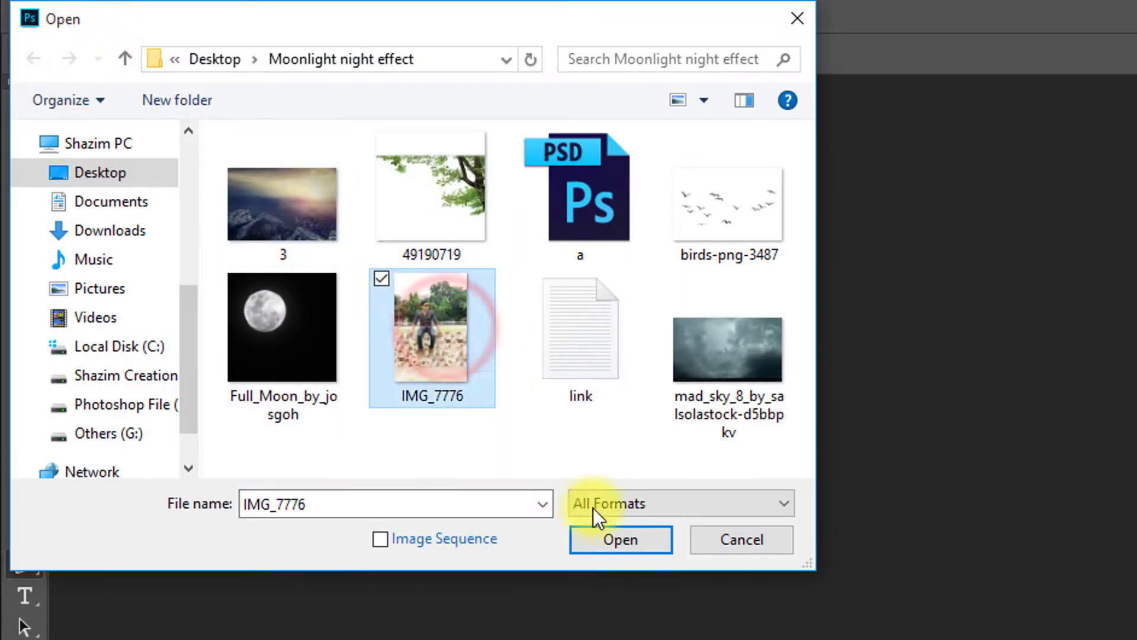
left_click(620, 540)
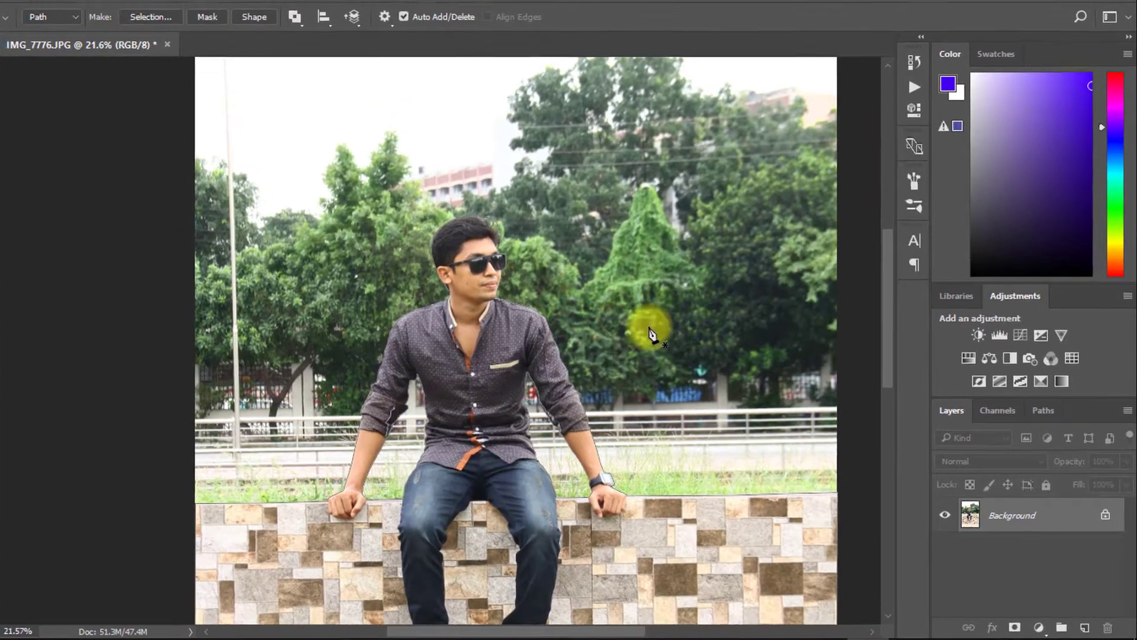
Convert the pen path around the man into a selection with 0.1 px feather
right_click(653, 335)
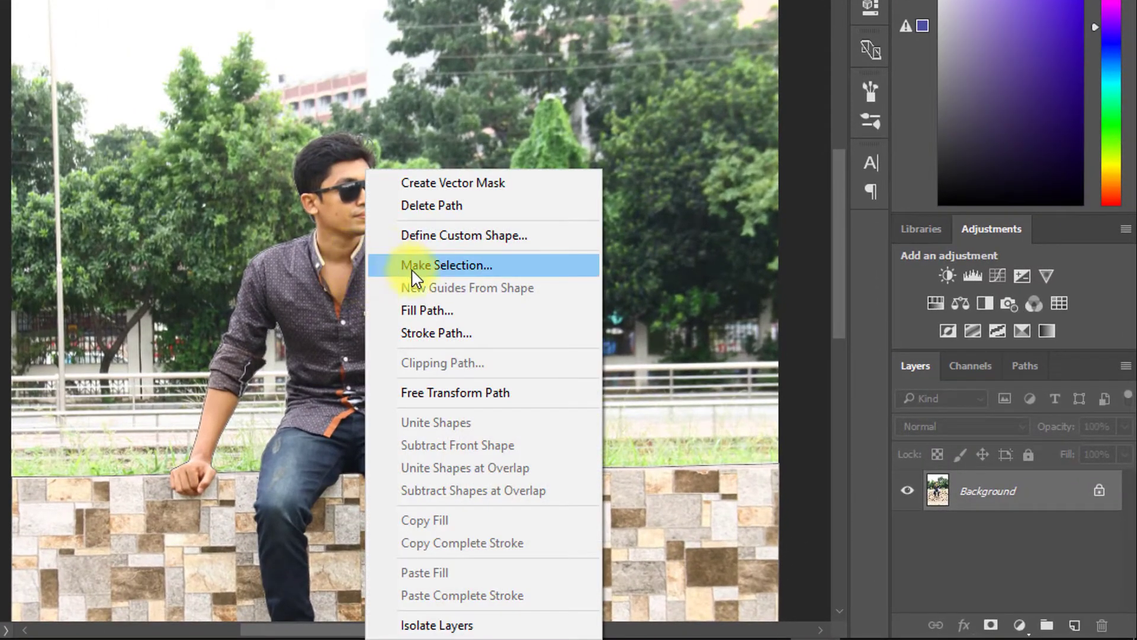
left_click(446, 266)
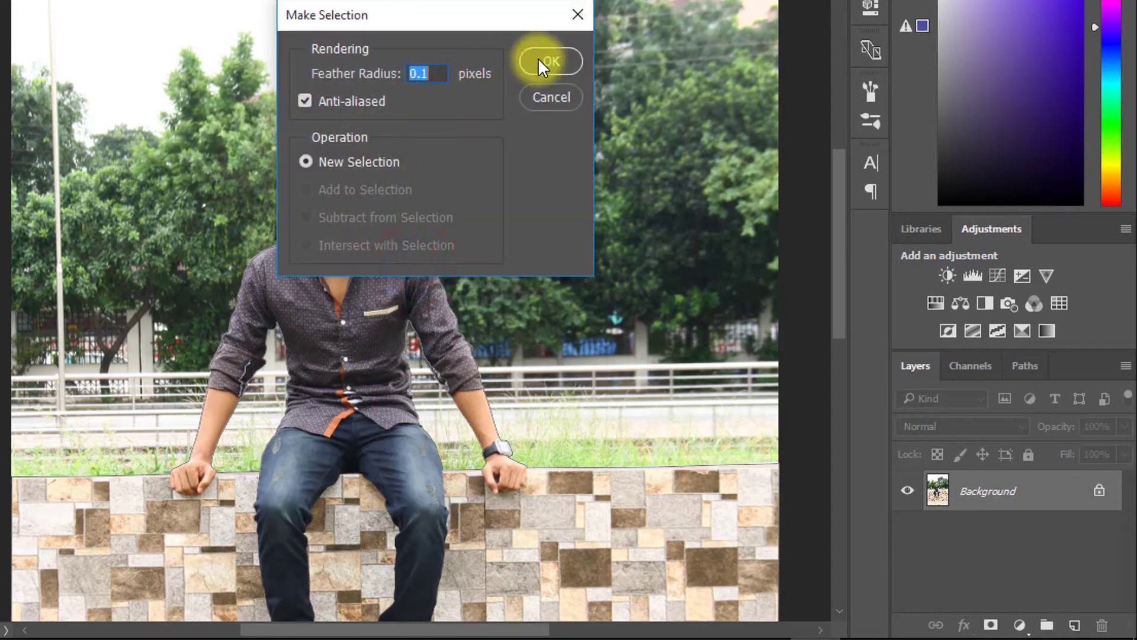
left_click(551, 63)
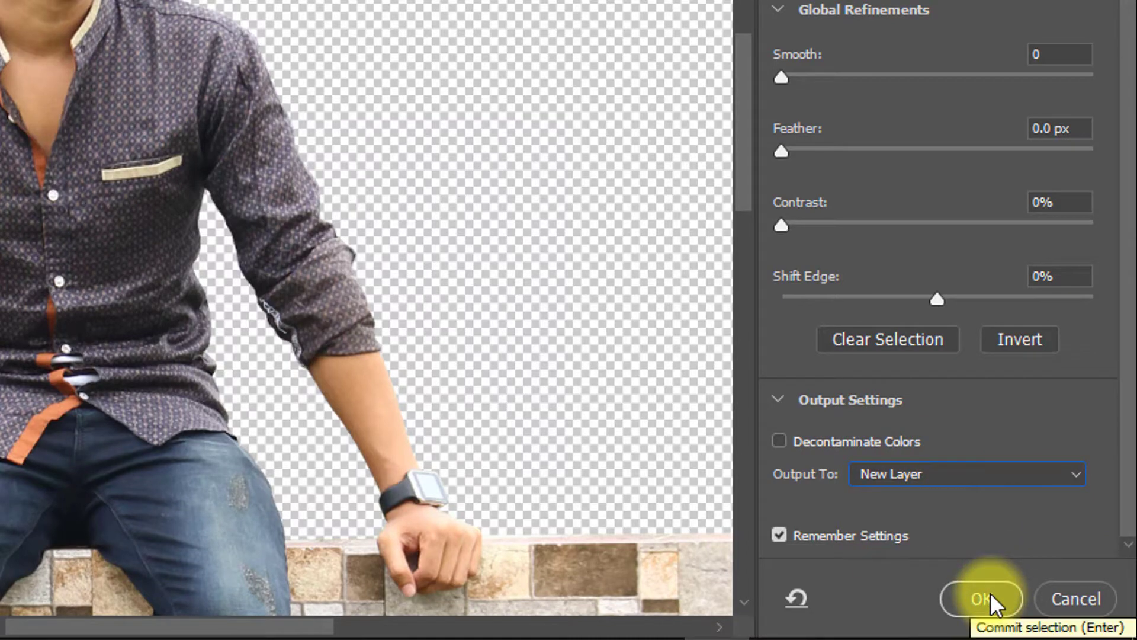
Output the Select and Mask cutout of the man to a new layer
left_click(982, 599)
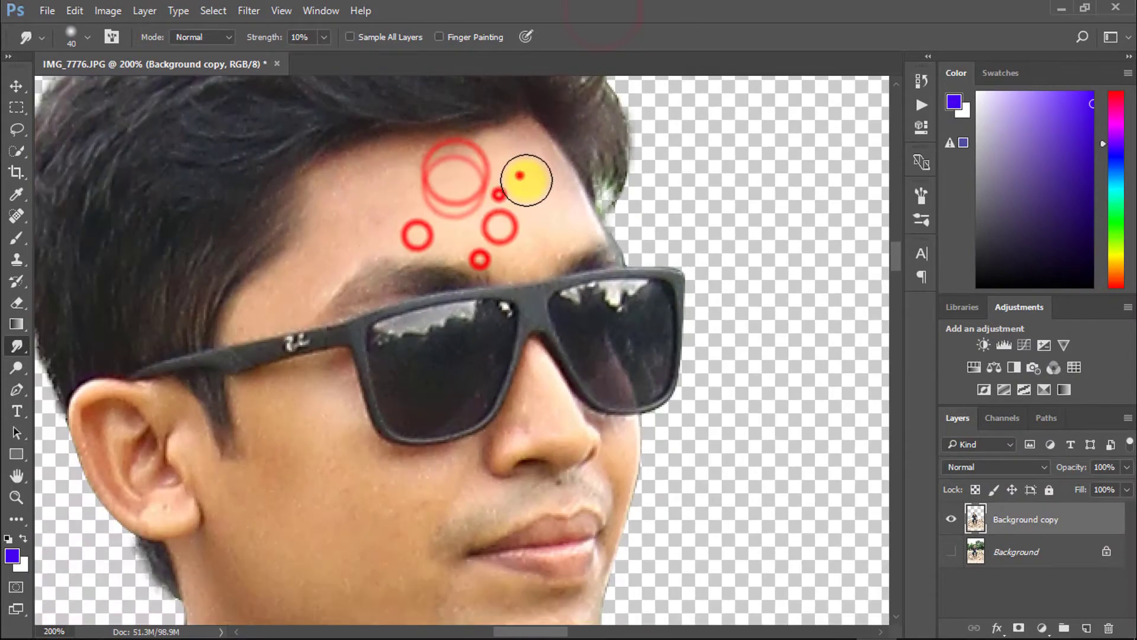
Zoom in on the man's face to smooth the forehead skin
scroll("down", 3)
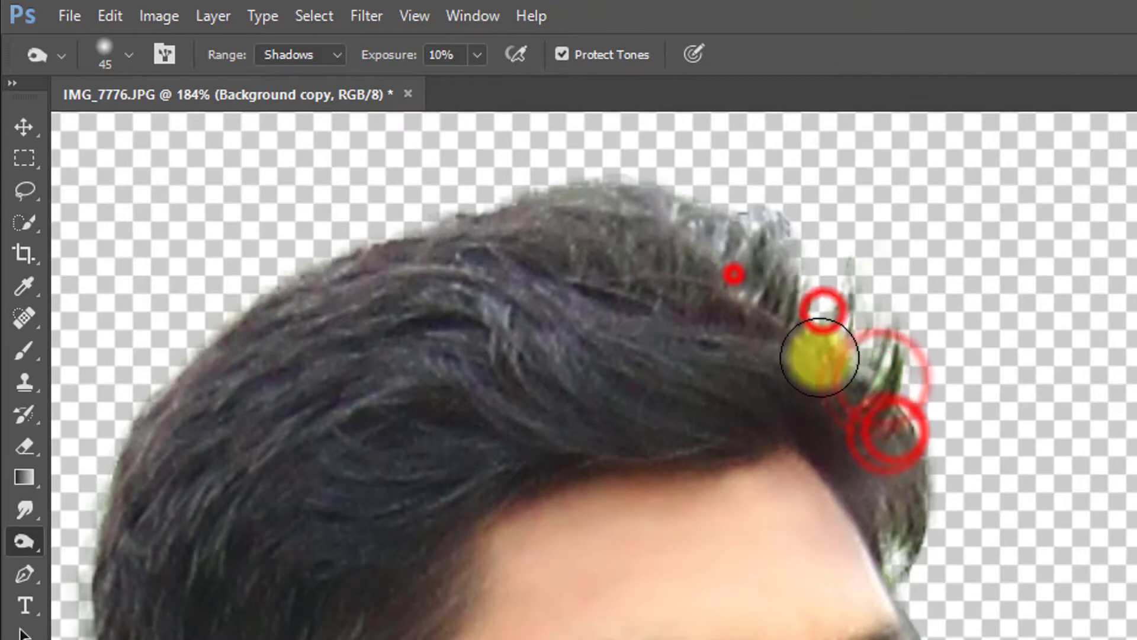
Burn the light hair fringe and paint along the hairline with a small soft dark brush
left_click_drag(818, 358, 875, 375)
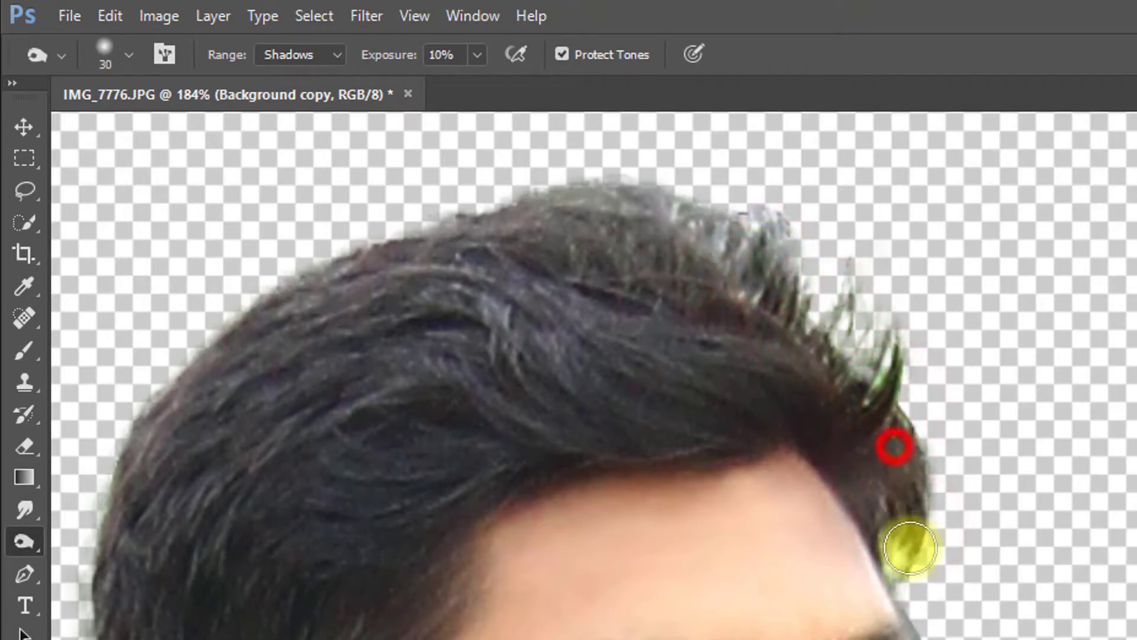
left_click(21, 349)
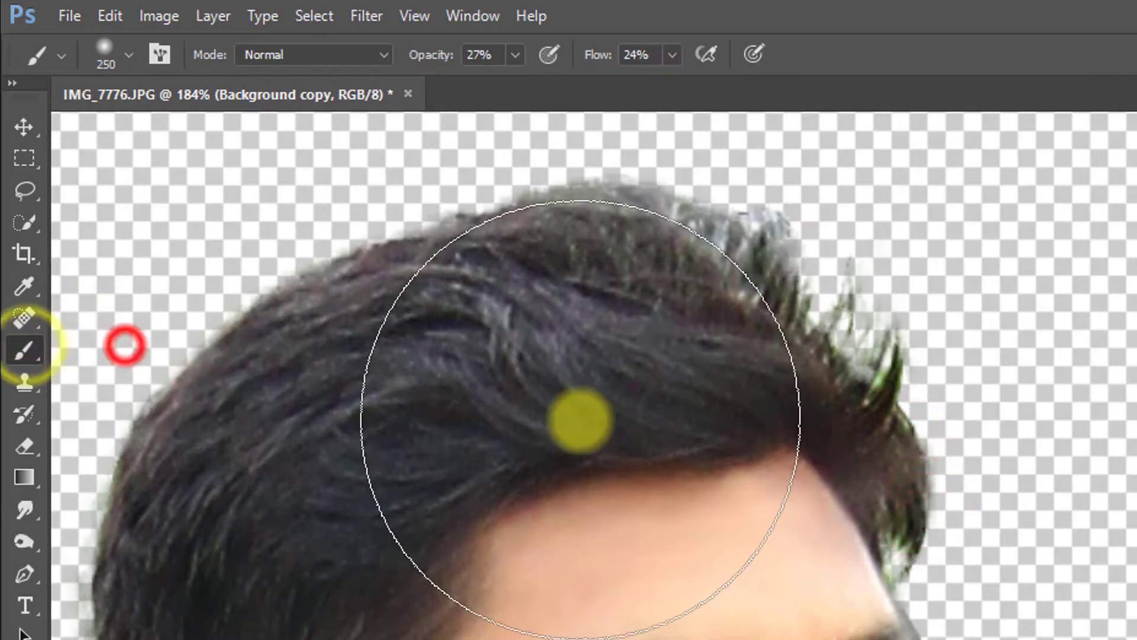
key("alt")
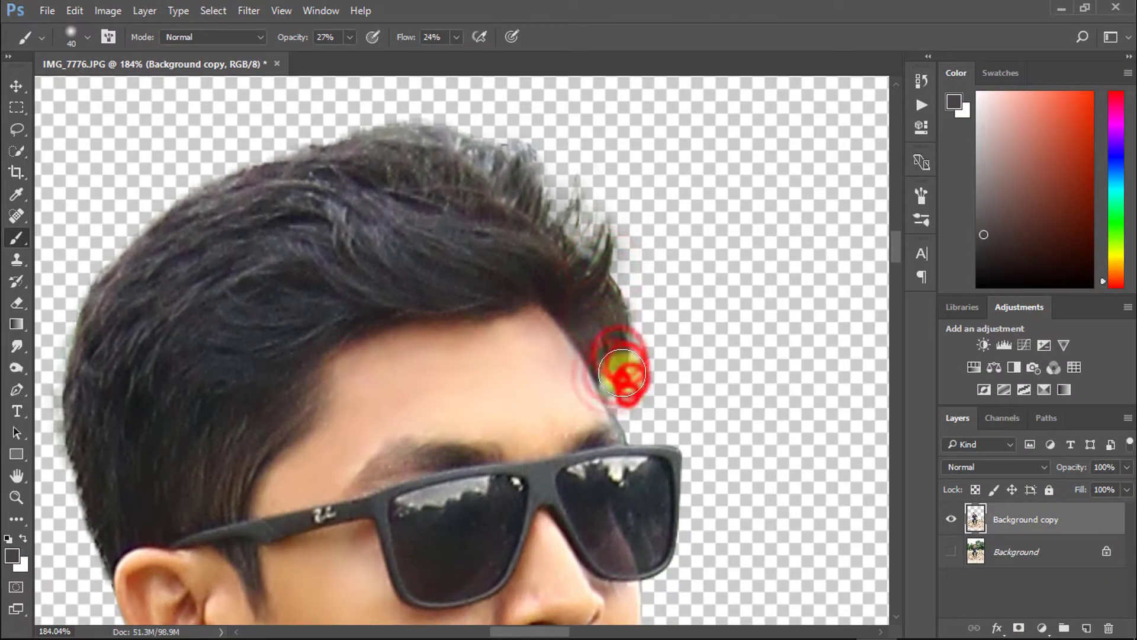
left_click_drag(620, 369, 533, 225)
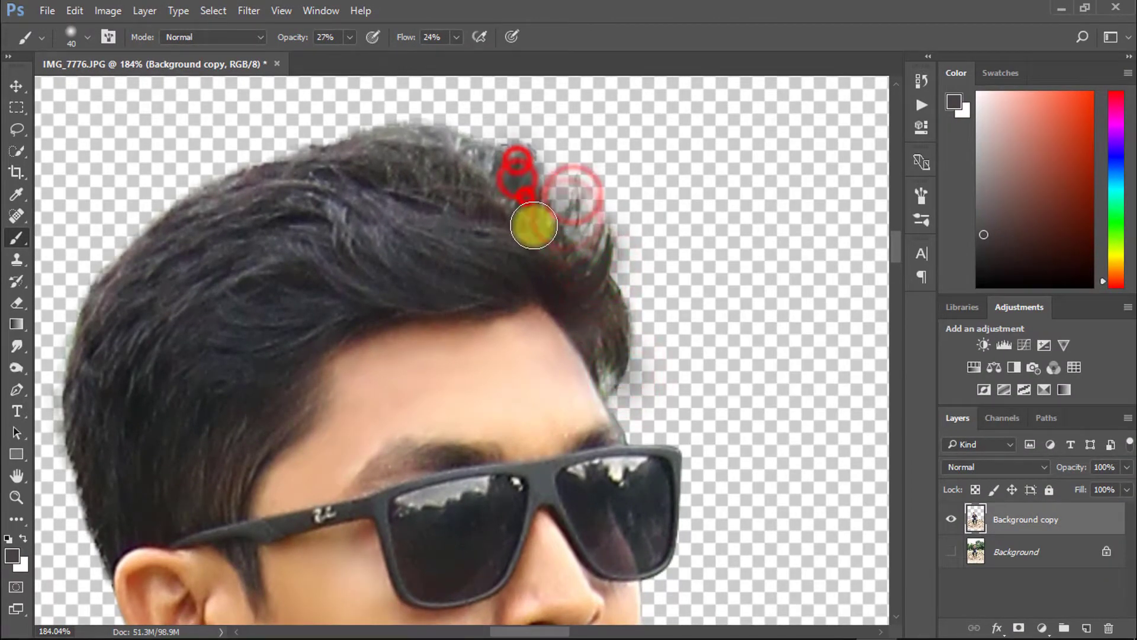
left_click_drag(533, 225, 580, 283)
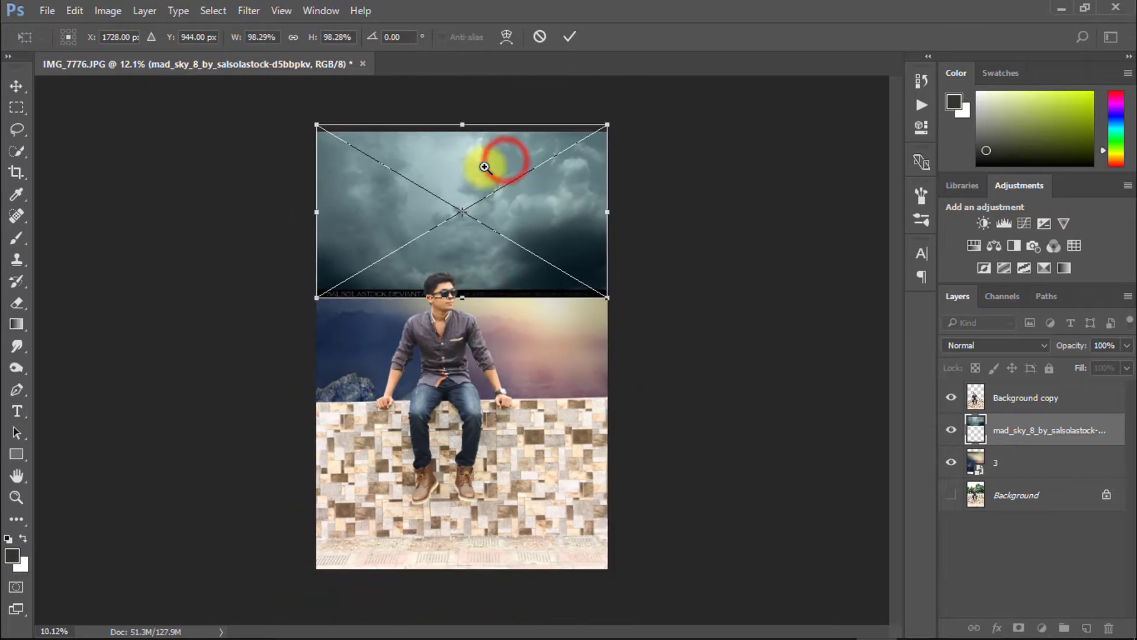
Scale up the mad_sky_8 stormy cloud layer with Free Transform
left_click_drag(461, 297, 461, 335)
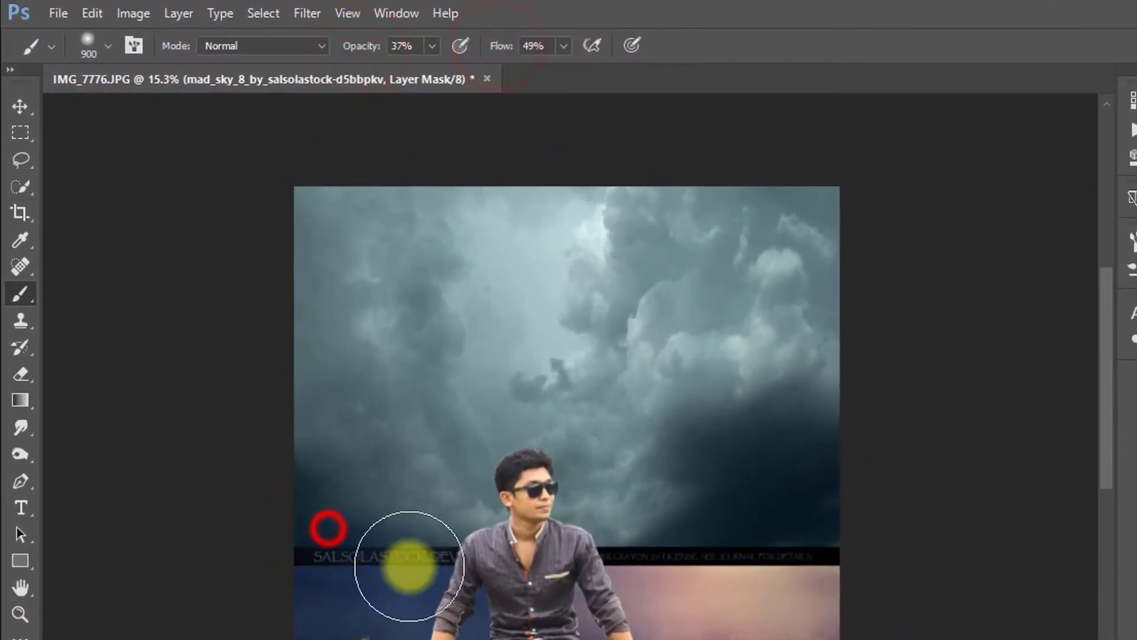
Paint the sky mask to hide its bottom strip and soften the horizon transition
left_click_drag(410, 565, 504, 573)
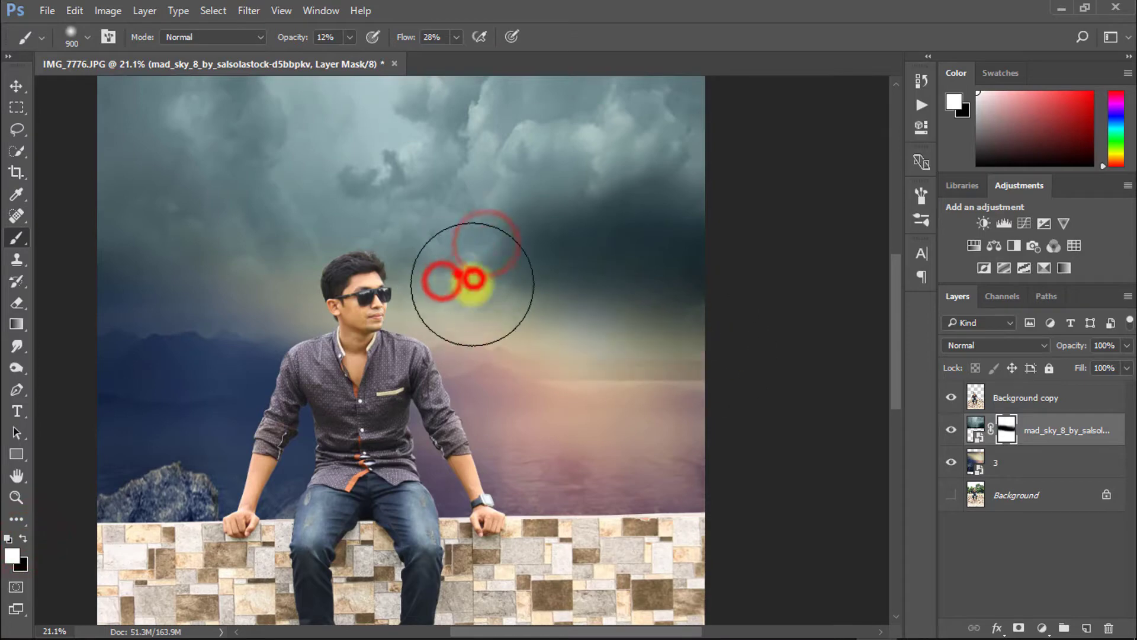
left_click_drag(471, 283, 641, 308)
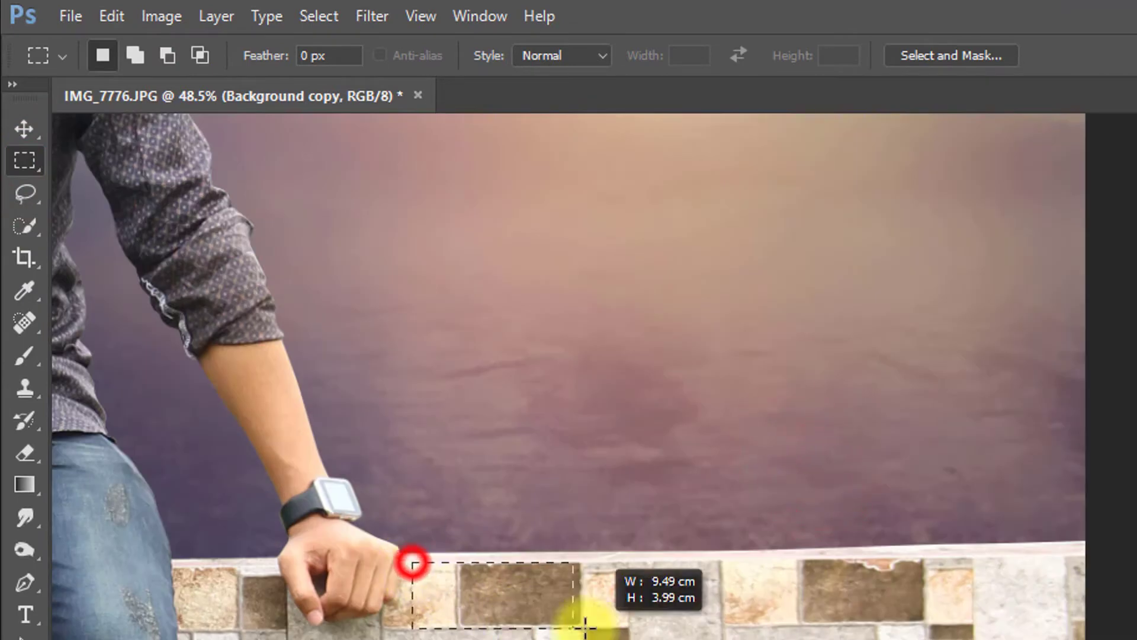
Copy a marquee strip along the top of the wall onto a new layer
left_click_drag(410, 562, 1102, 624)
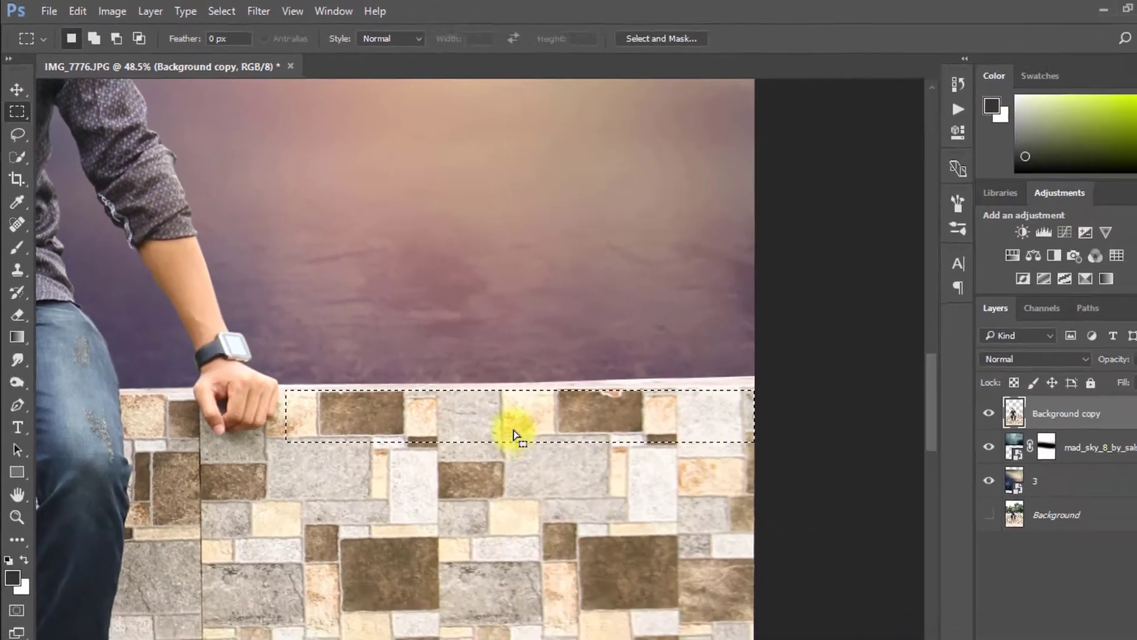
key("ctrl+j")
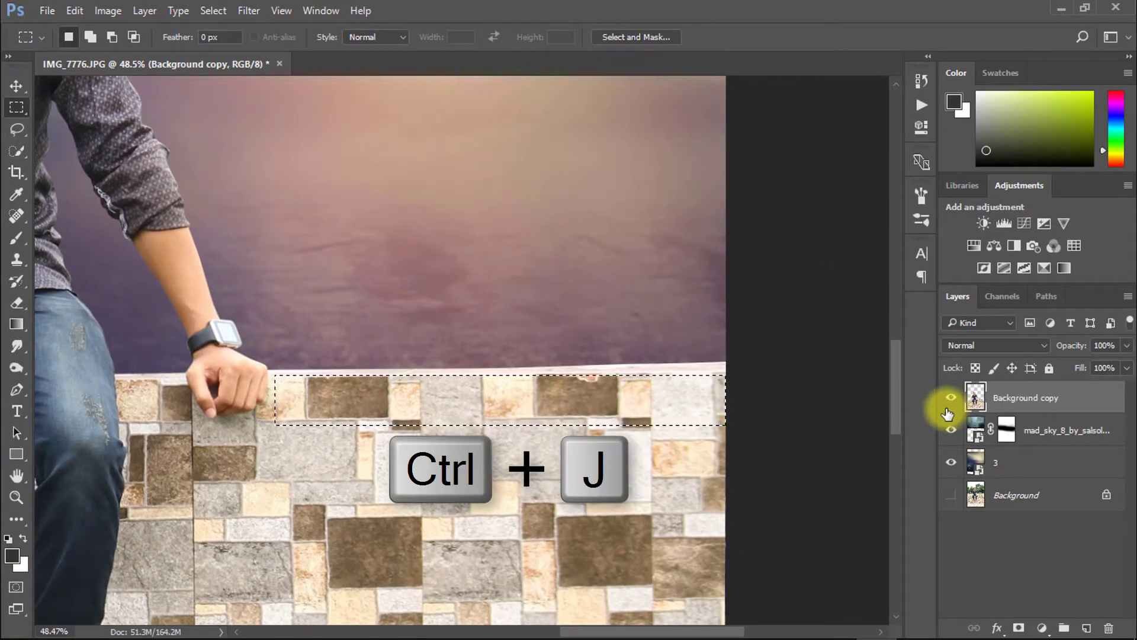
key("ctrl+j")
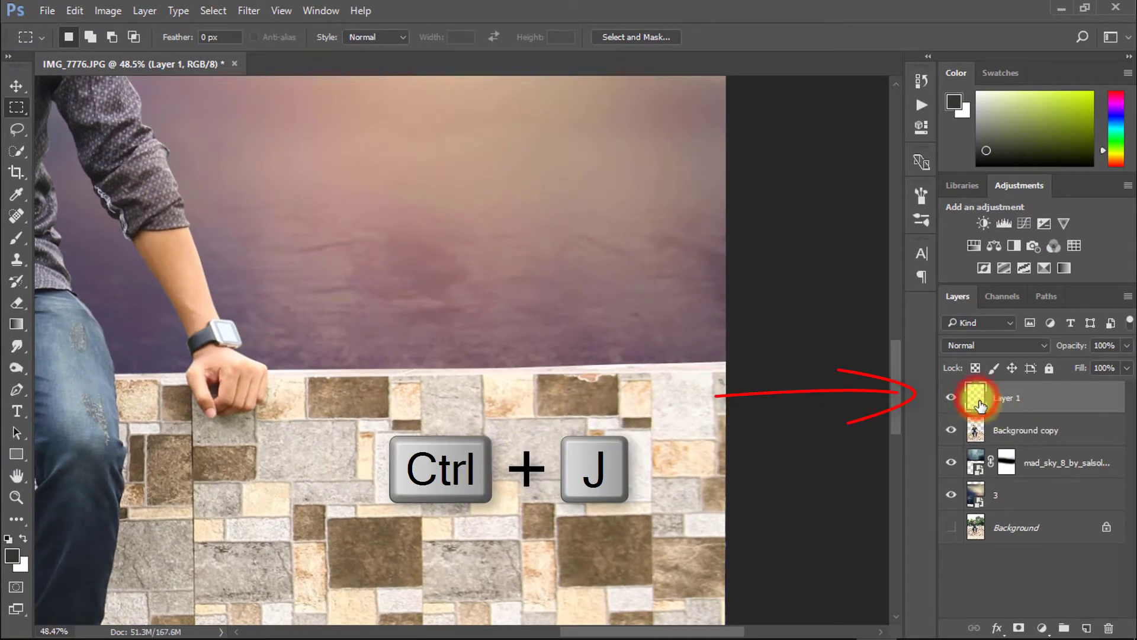
Move the copied strip up and skew it into a thin, slanted top surface
key("Ctrl+T")
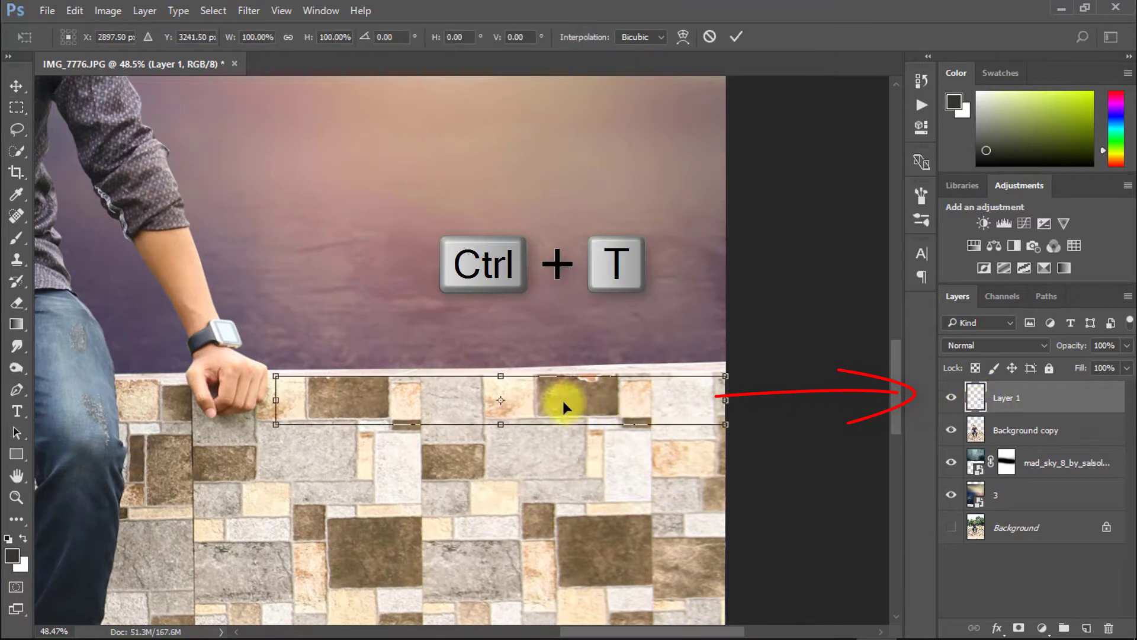
left_click_drag(565, 409, 561, 355)
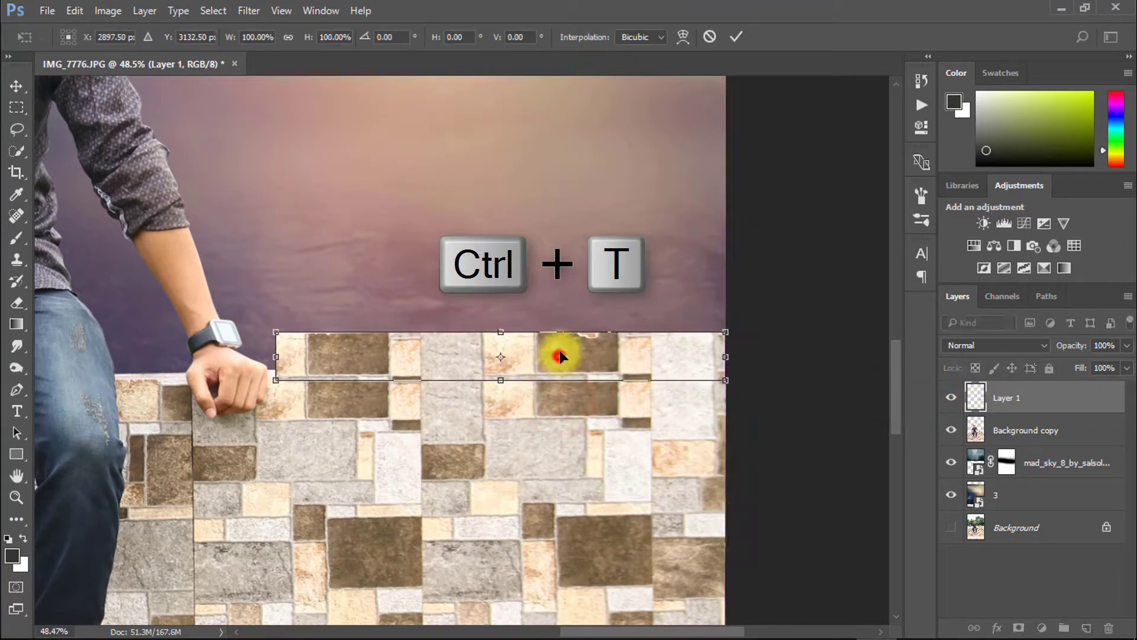
right_click(558, 357)
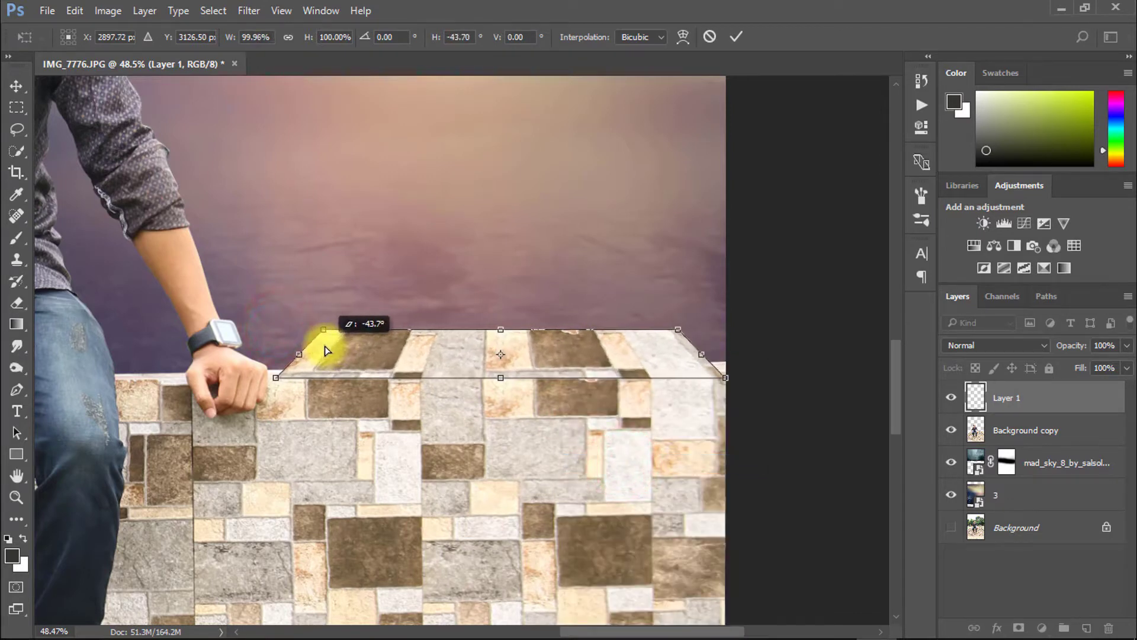
left_click_drag(325, 350, 346, 342)
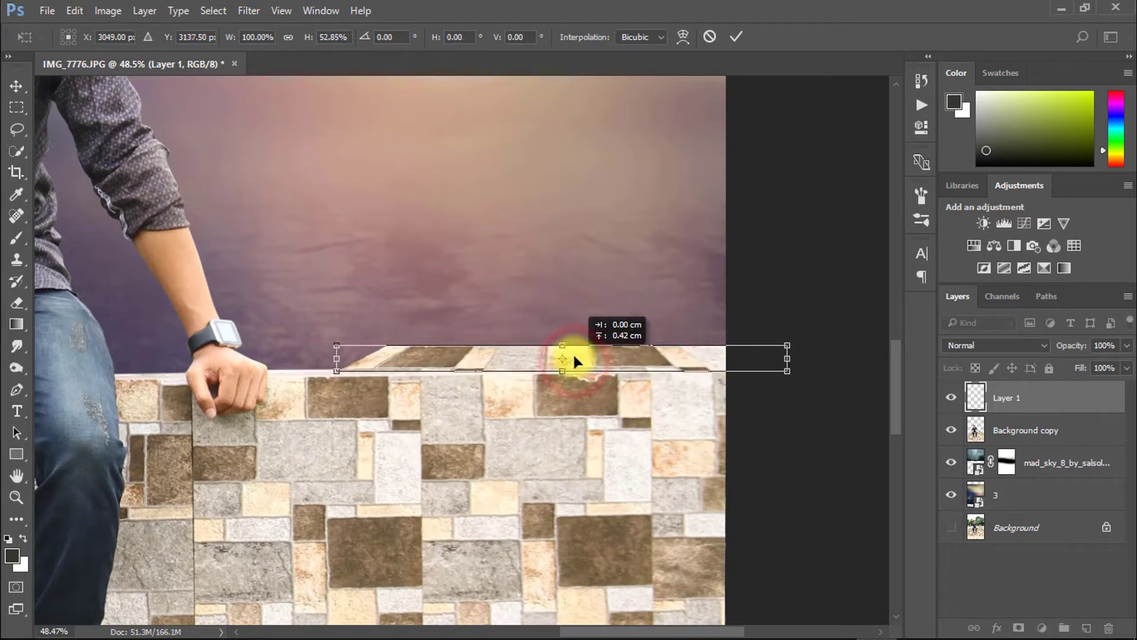
left_click_drag(573, 361, 540, 364)
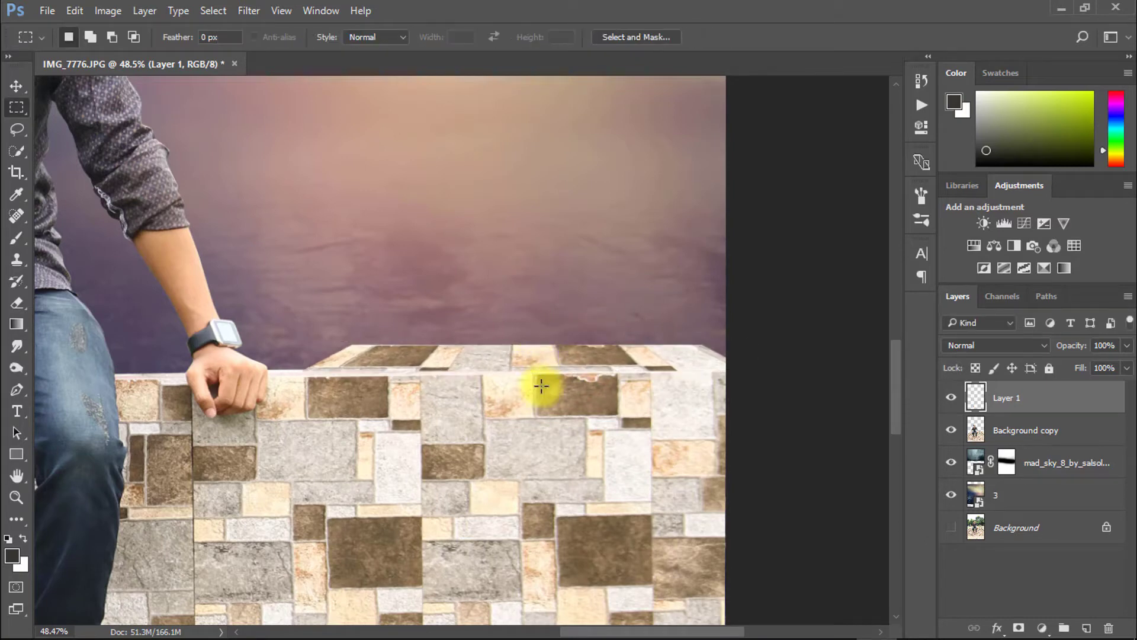
Duplicate the wall top-surface layer and flip the copy vertically
key("Ctrl+J")
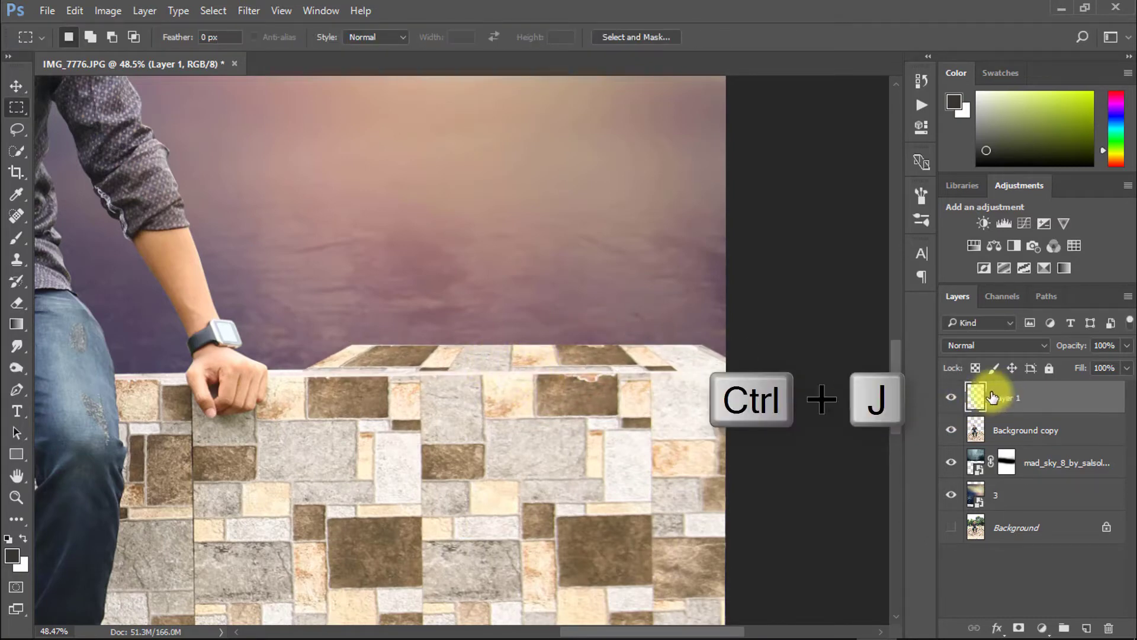
key("ctrl+j")
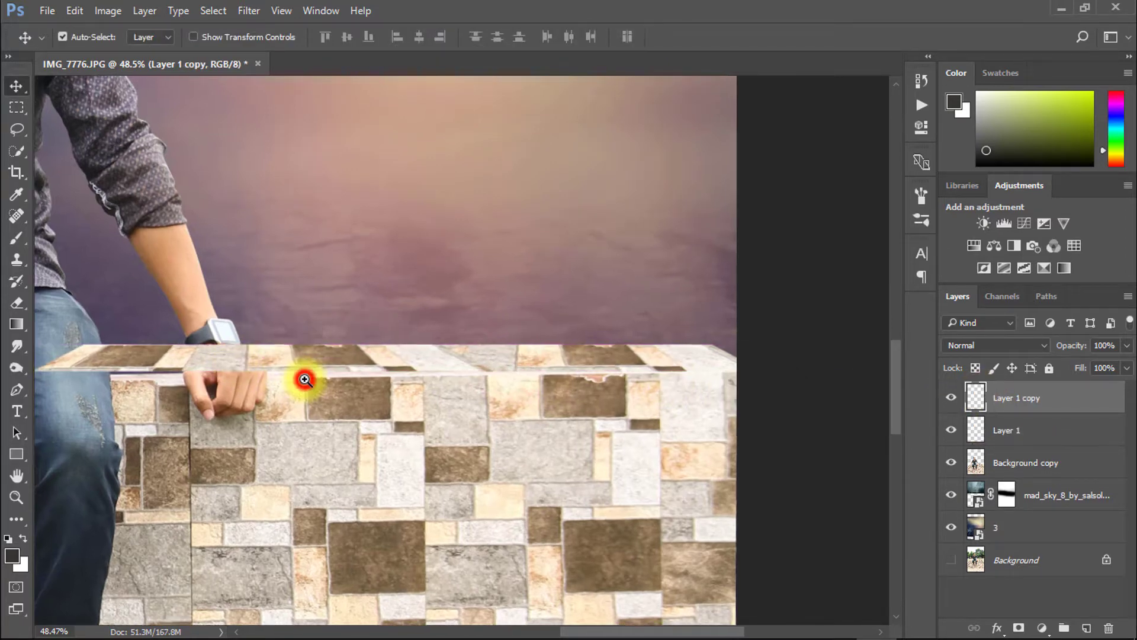
key("Ctrl+T")
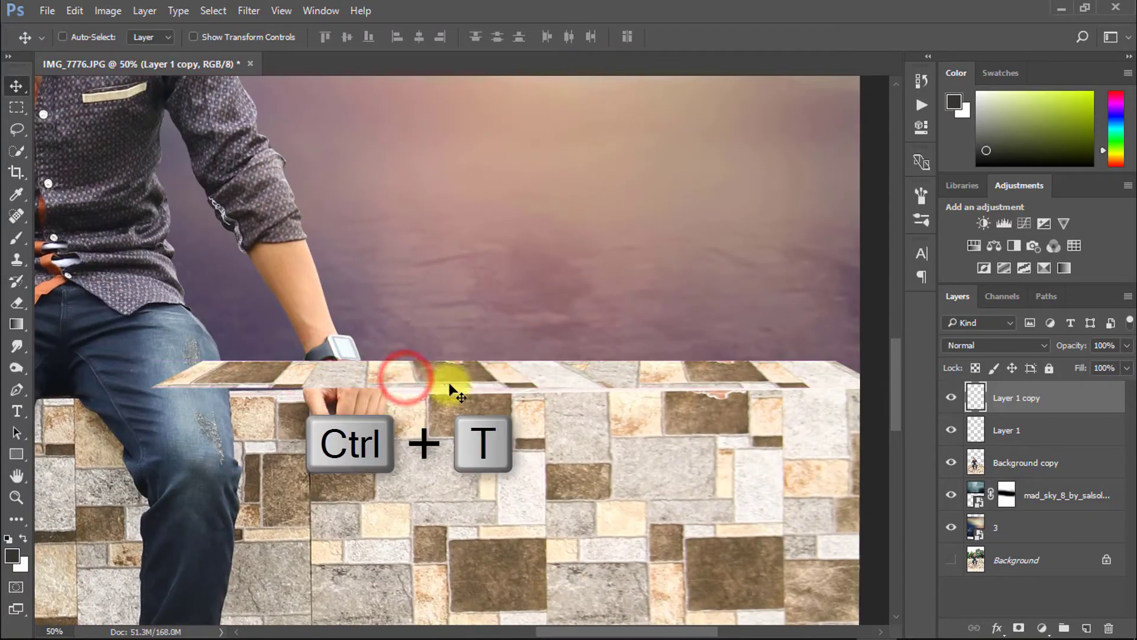
right_click(449, 391)
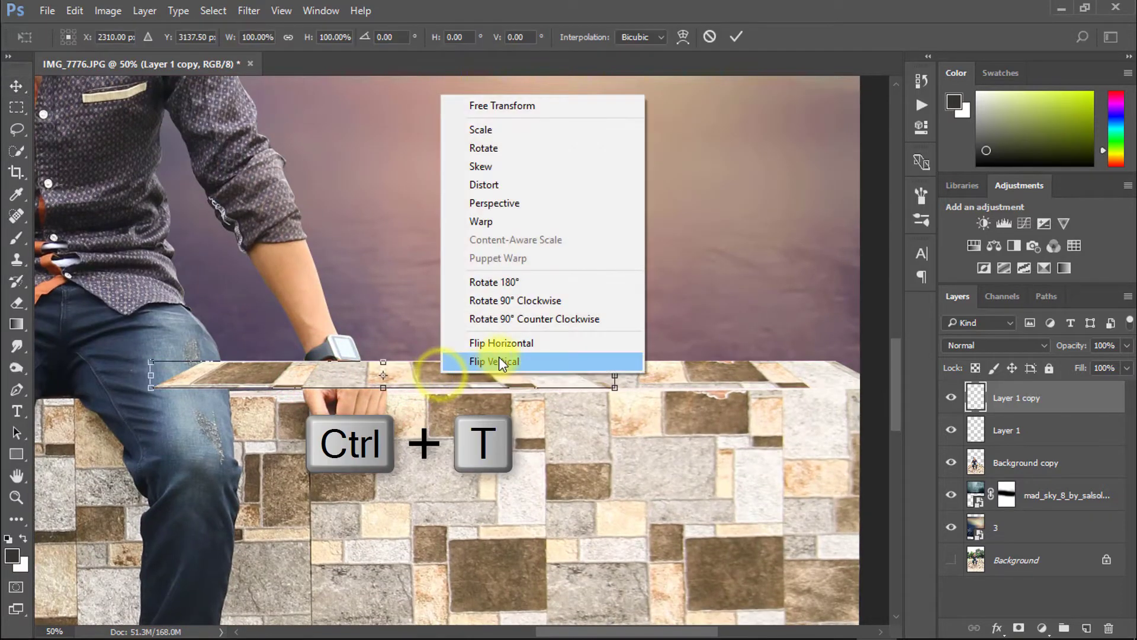
left_click(501, 342)
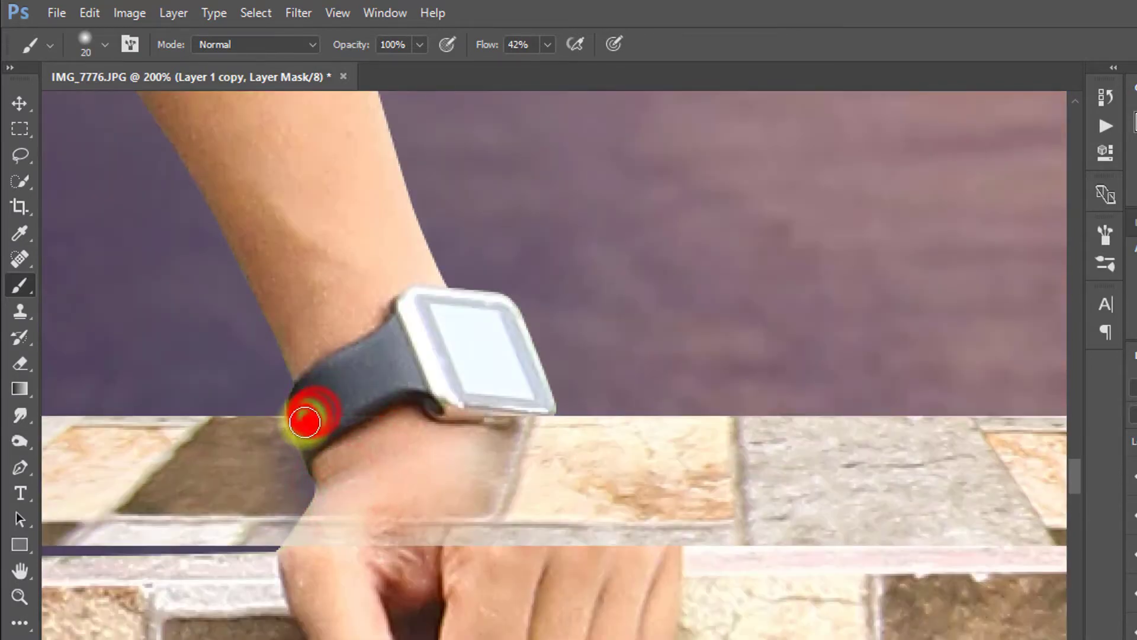
Reveal the man's wrist over the ledge, then add a shifted ledge copy masked off the jeans
left_click_drag(304, 423, 515, 457)
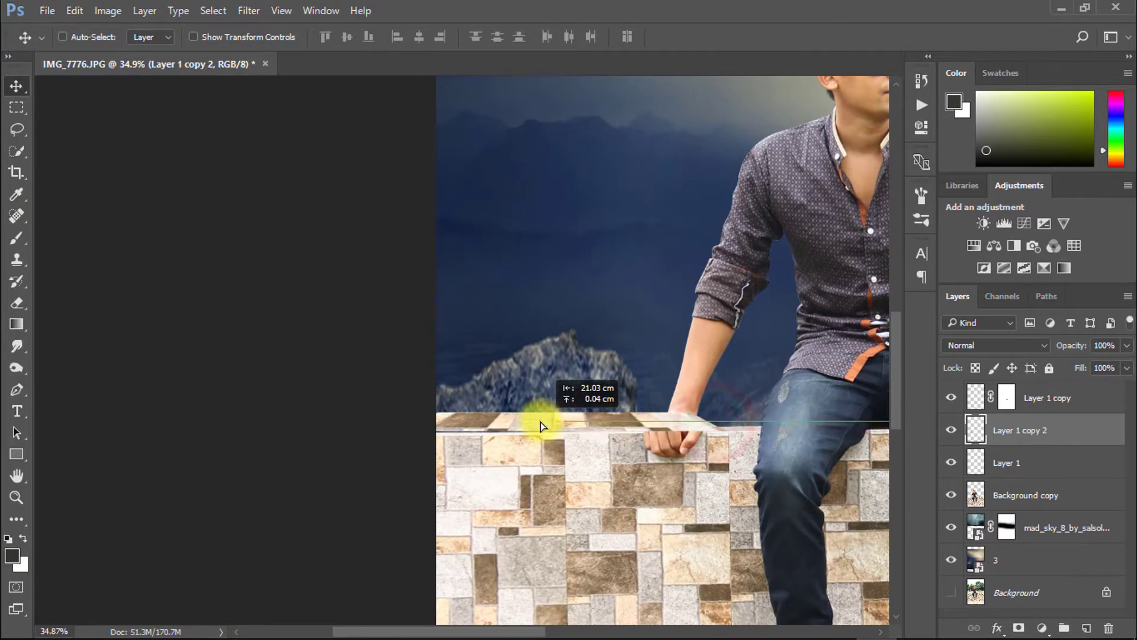
key("ctrl+j")
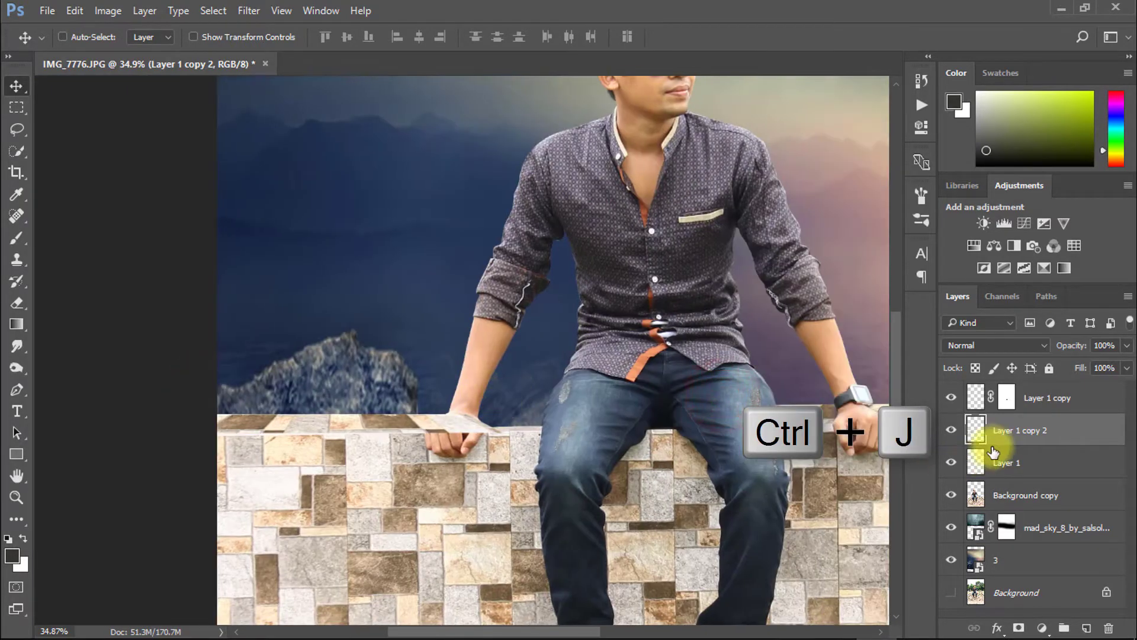
key("ctrl+j")
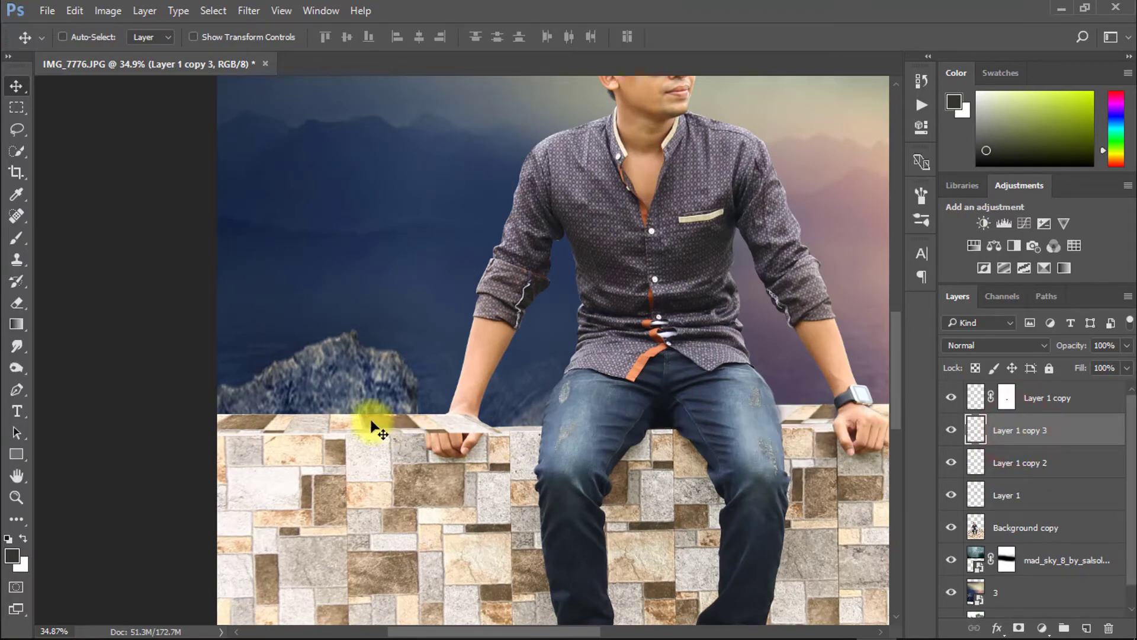
left_click_drag(377, 427, 522, 427)
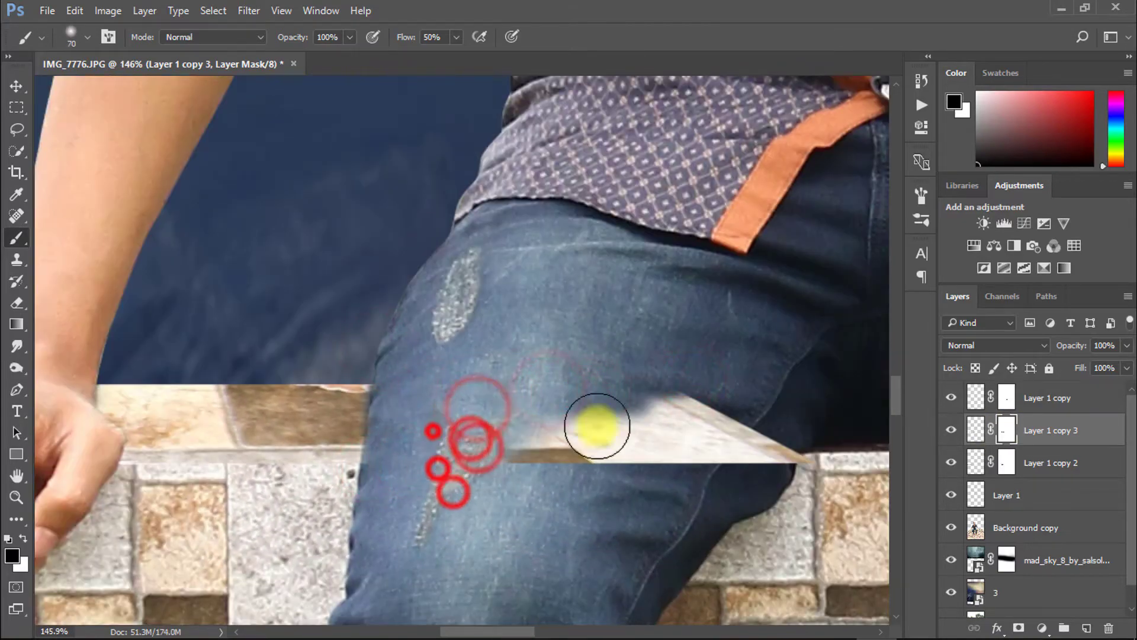
left_click_drag(594, 426, 718, 427)
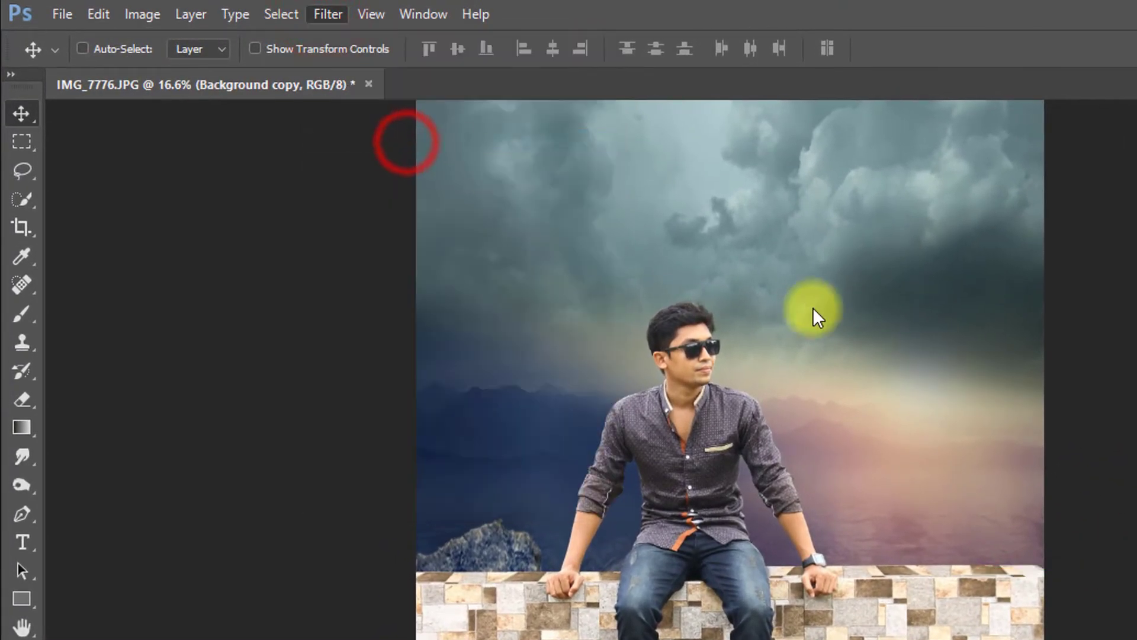
Apply a Camera Raw graduated filter darkening from the image bottom up to the man's chest
left_click(327, 14)
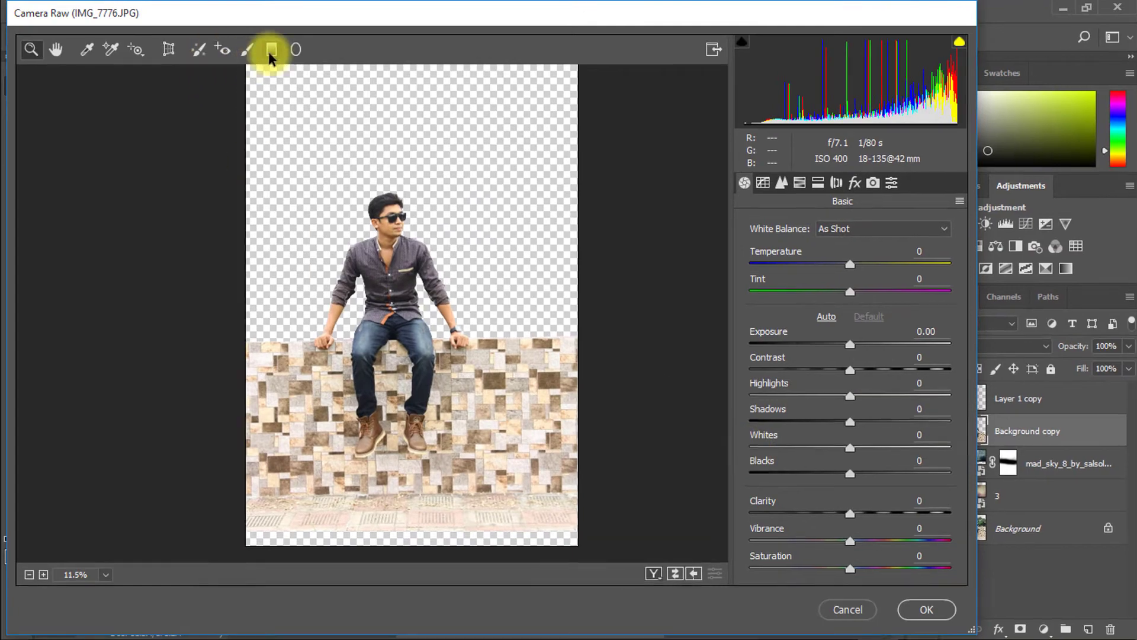
left_click(270, 49)
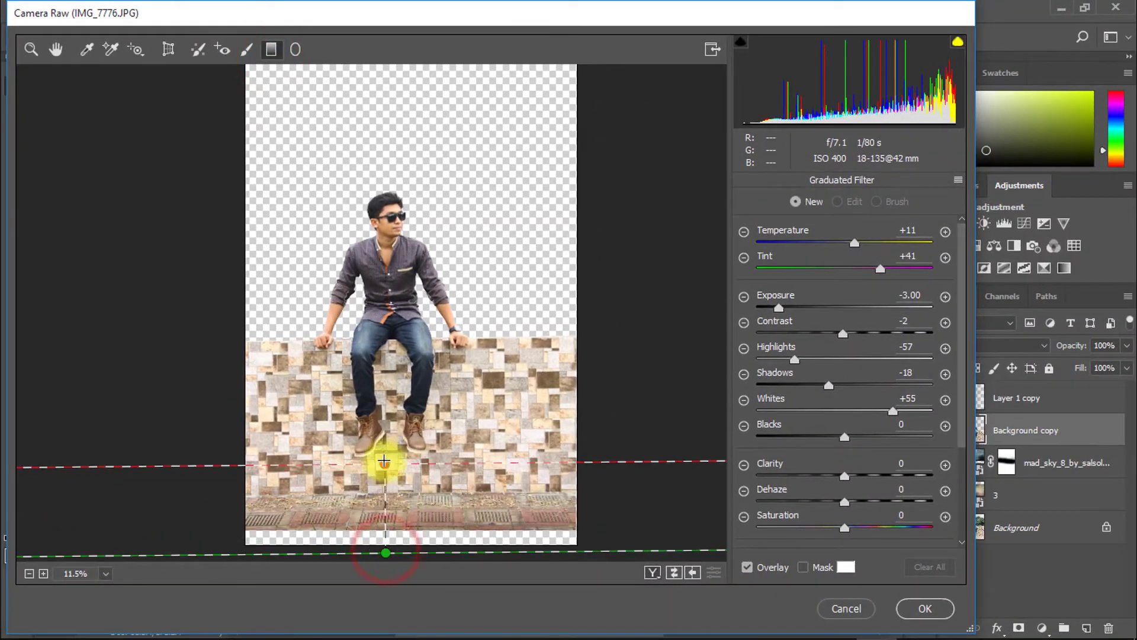
left_click_drag(385, 552, 385, 302)
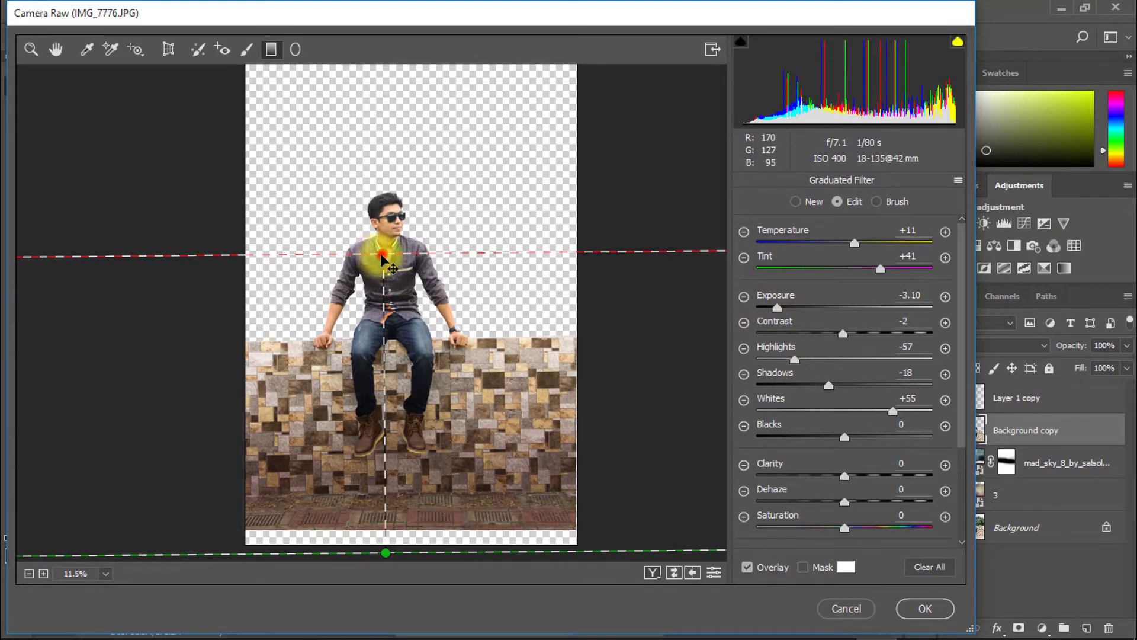
left_click_drag(382, 256, 382, 239)
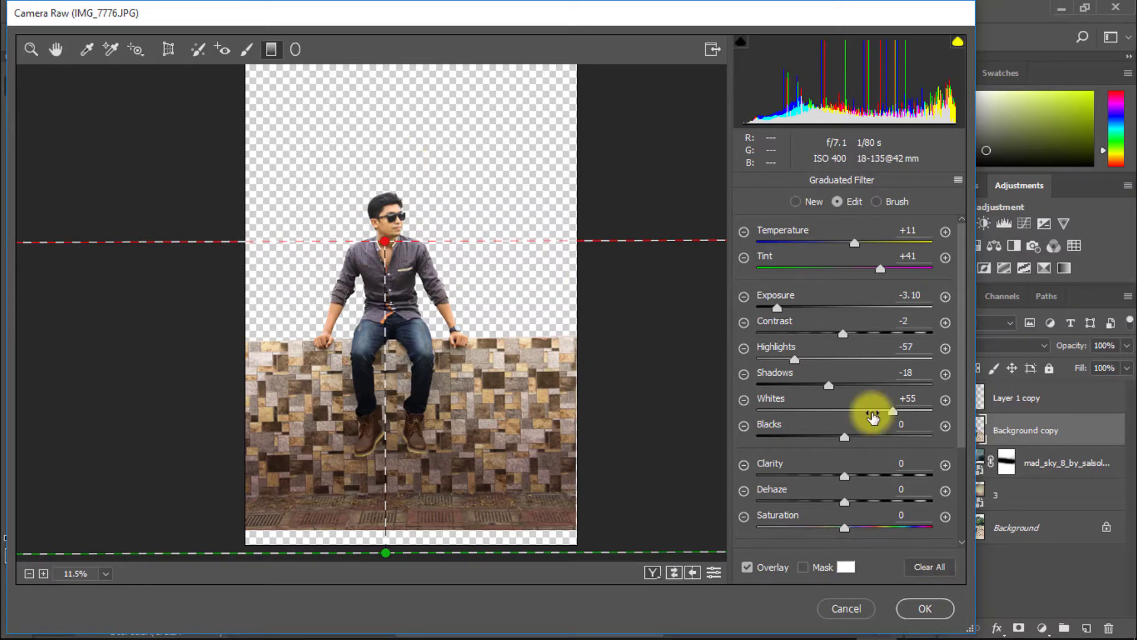
left_click(925, 609)
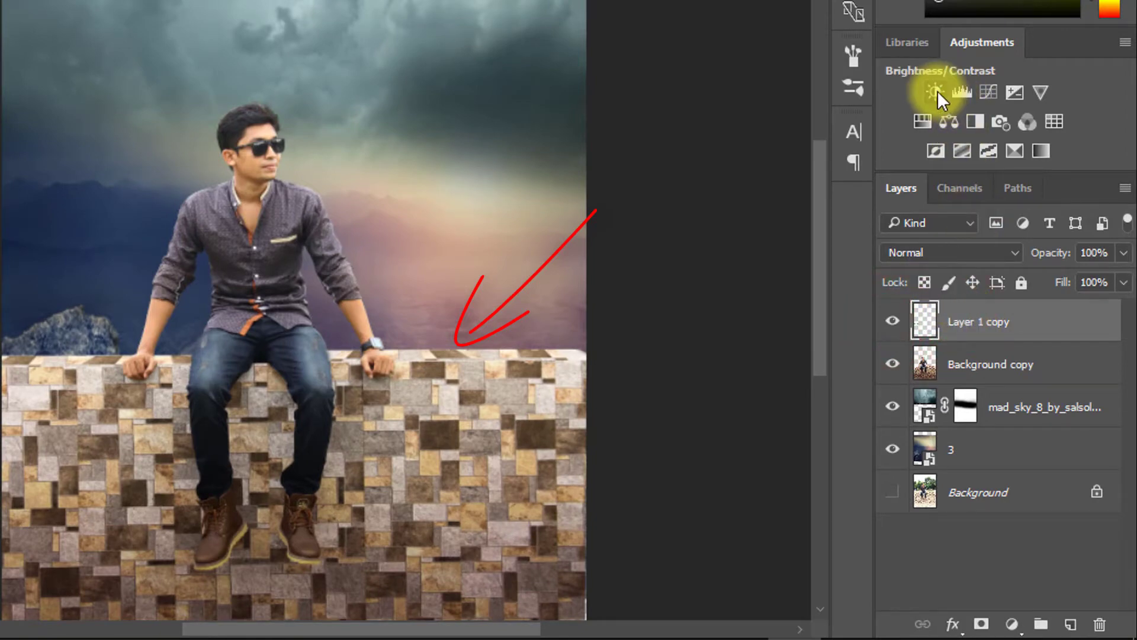
Add a Brightness/Contrast layer clipped to the ledge with Brightness about -35, Contrast 29
left_click(932, 93)
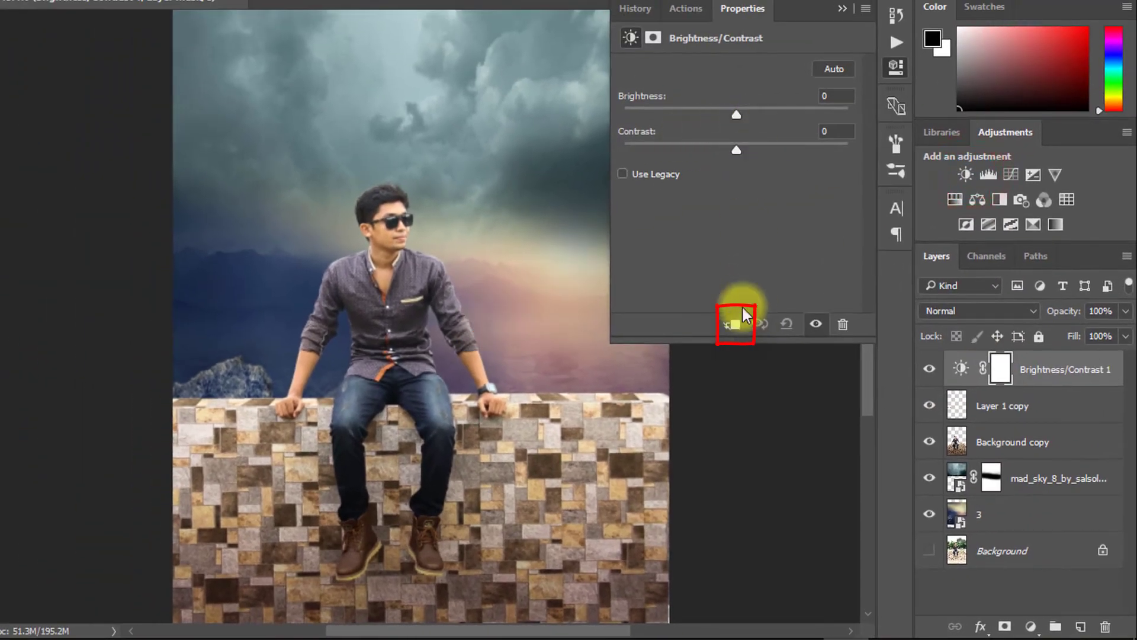
left_click_drag(736, 114, 708, 114)
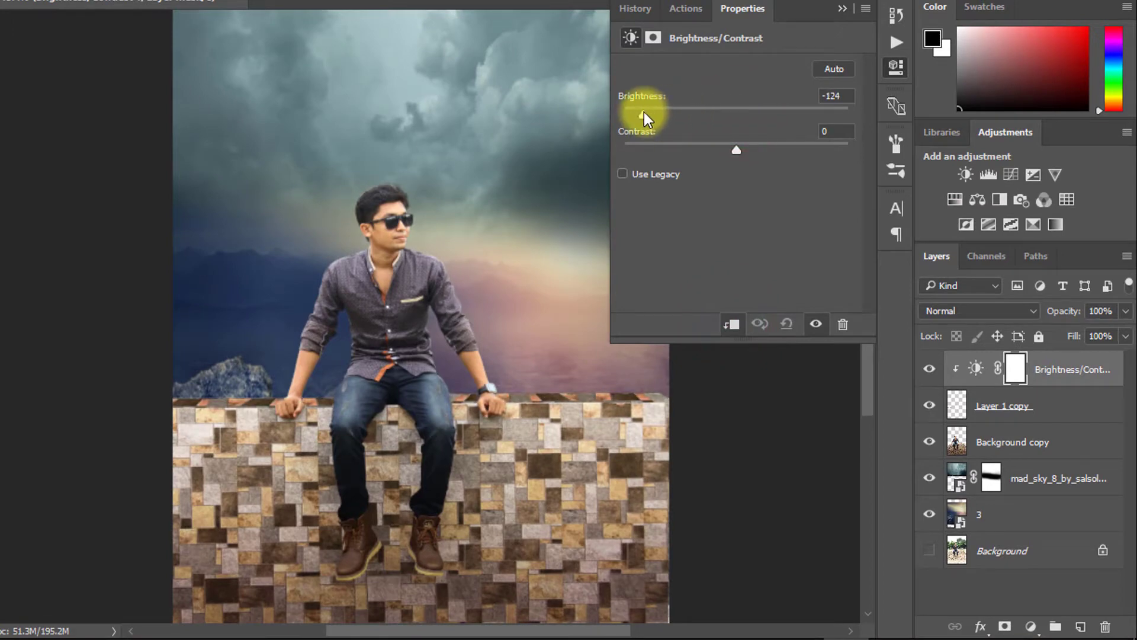
left_click_drag(643, 116, 687, 116)
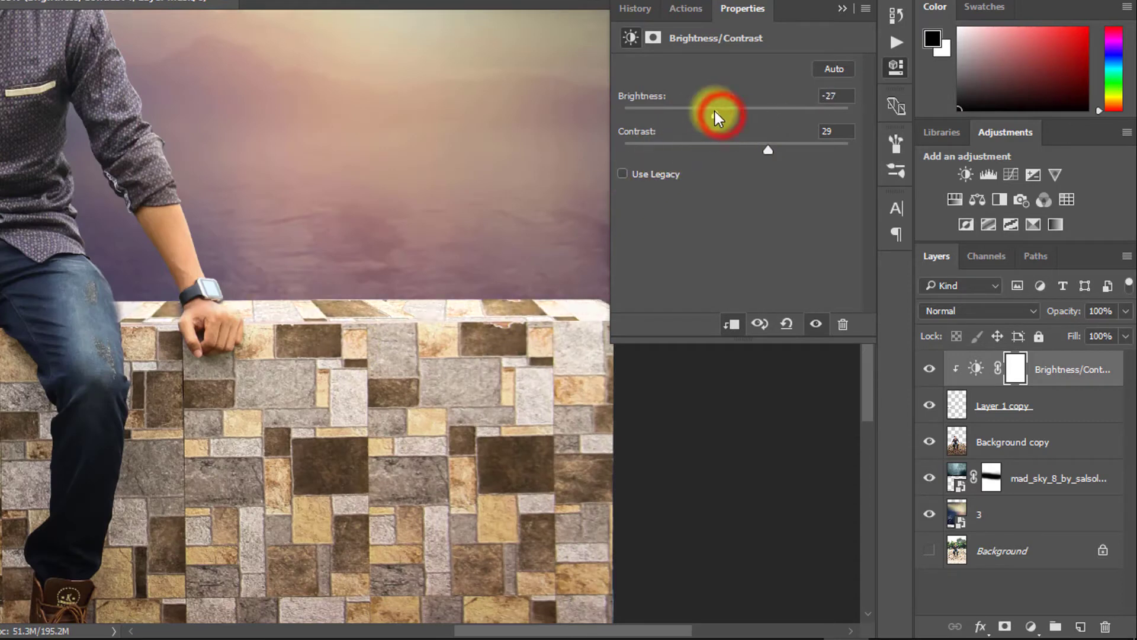
left_click_drag(720, 107, 709, 107)
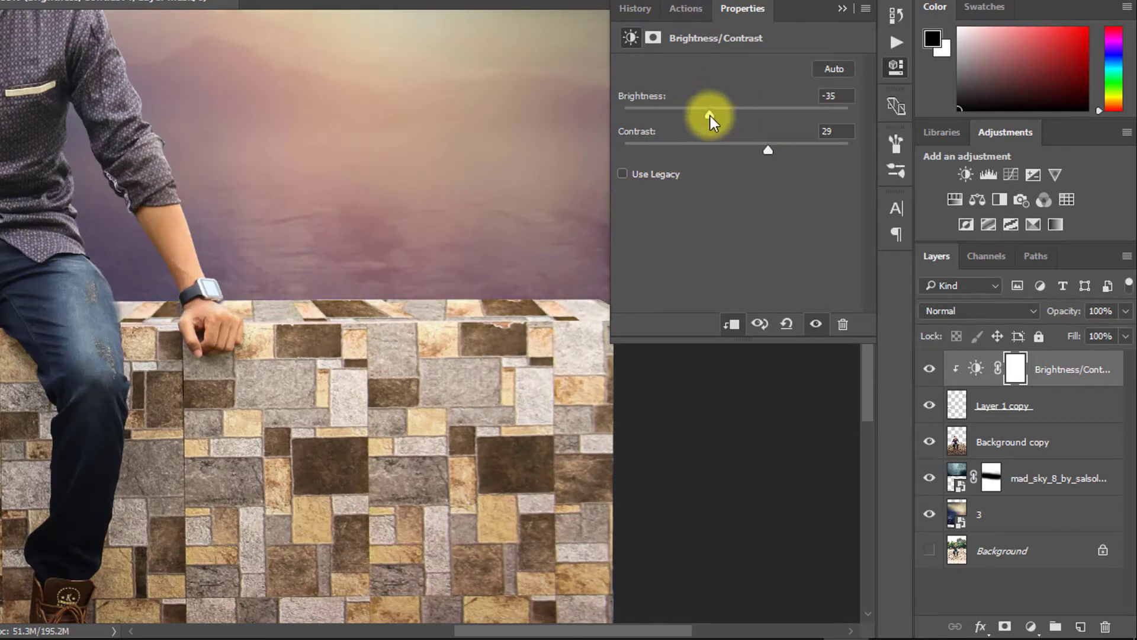
left_click_drag(711, 115, 708, 114)
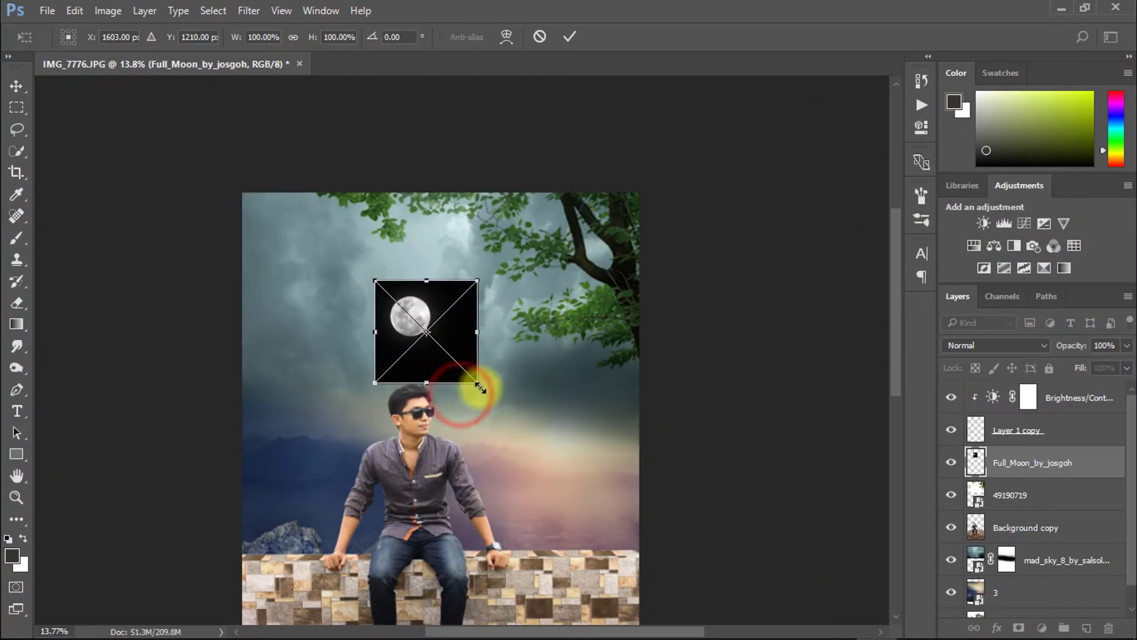
Enlarge the moon, blend it with Screen, and soften its mask with a low-opacity brush
left_click_drag(477, 384, 562, 471)
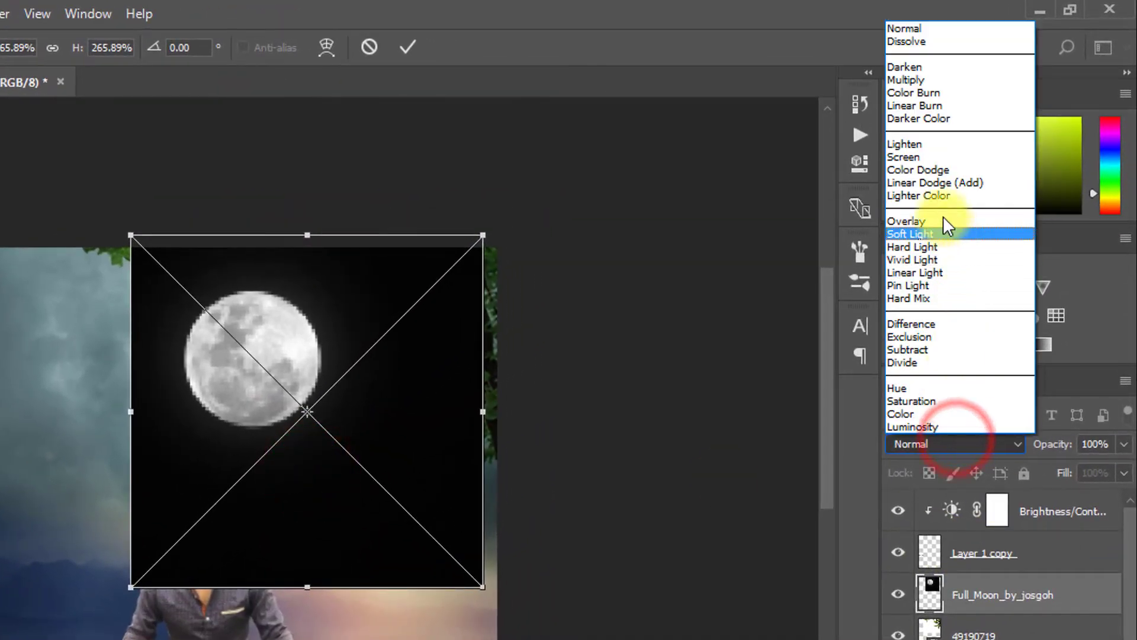
left_click(904, 157)
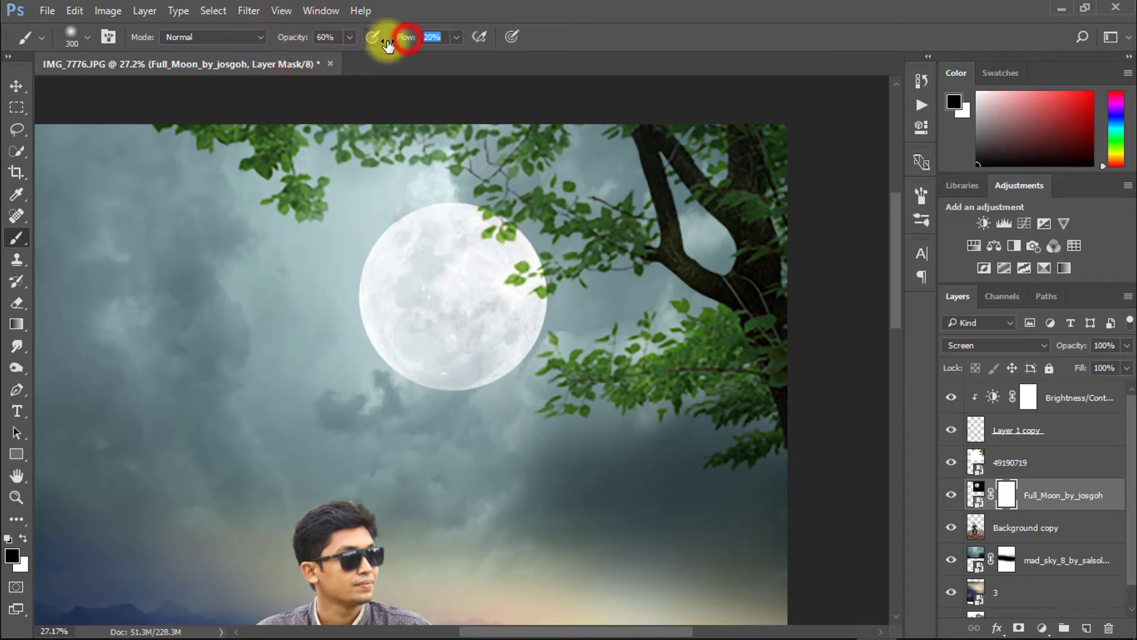
left_click_drag(522, 232, 526, 395)
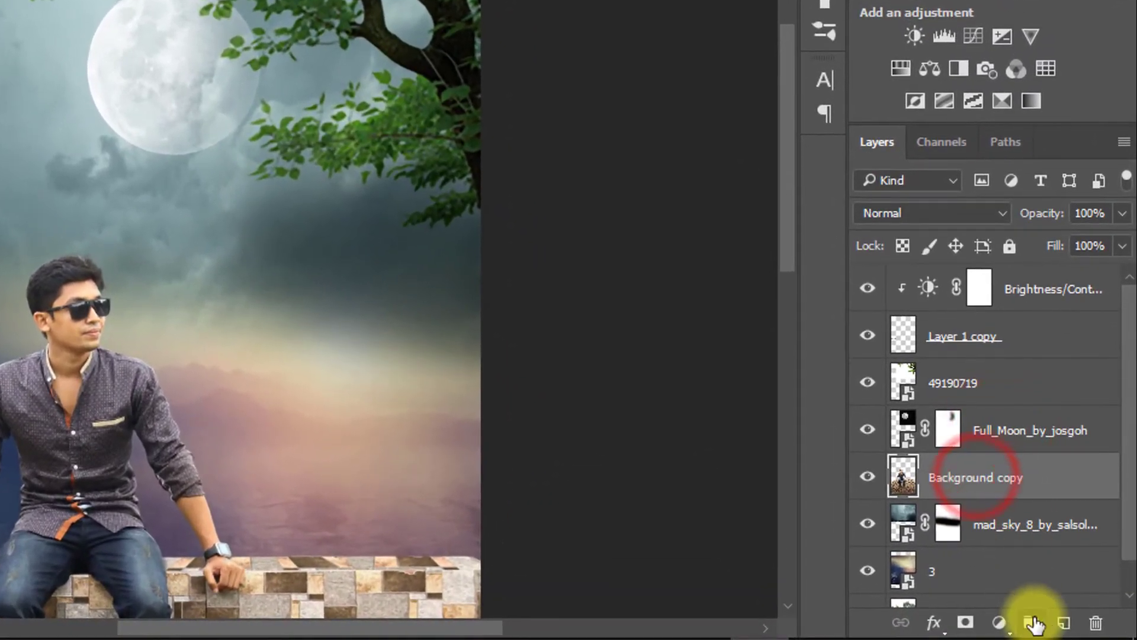
Create a new layer above the man and pick a blue foreground colour
left_click(1030, 621)
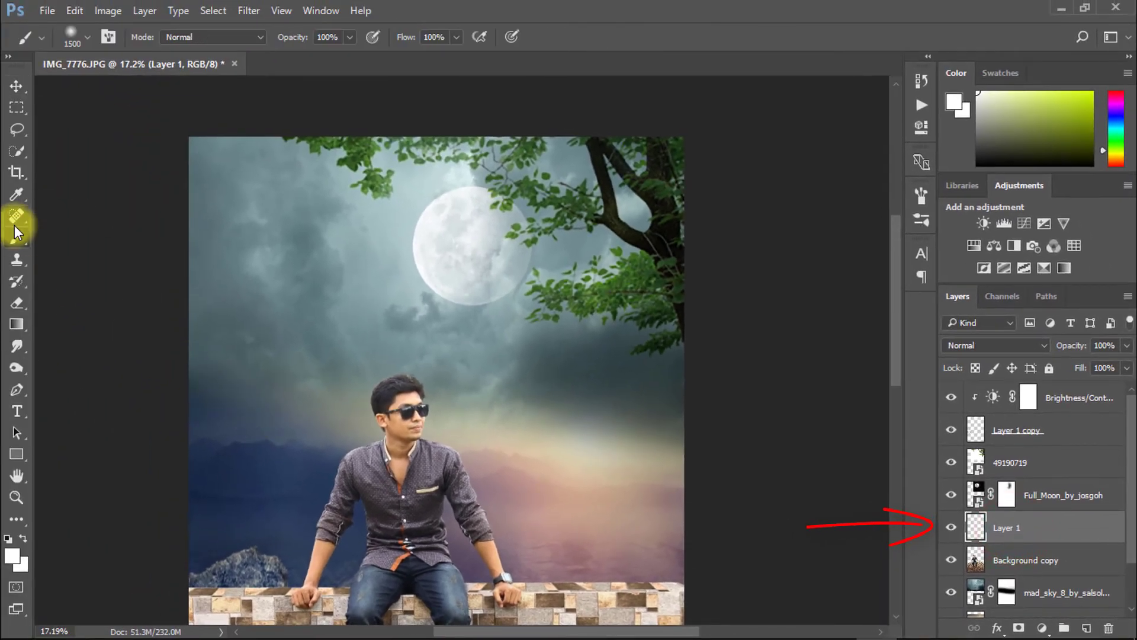
left_click(13, 562)
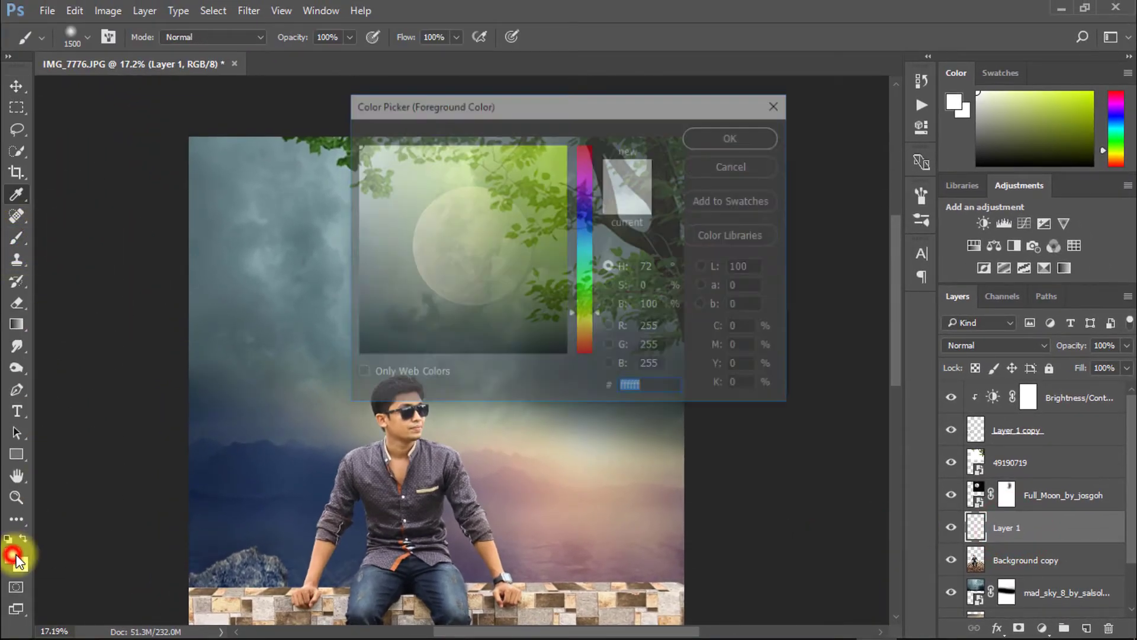
left_click(730, 139)
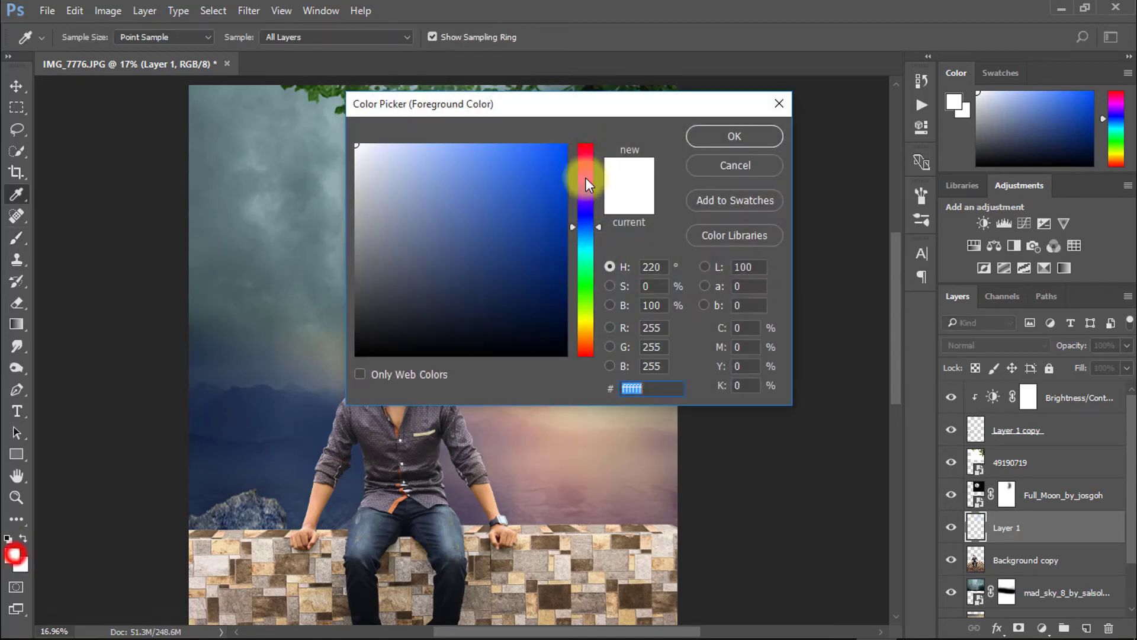
left_click(734, 137)
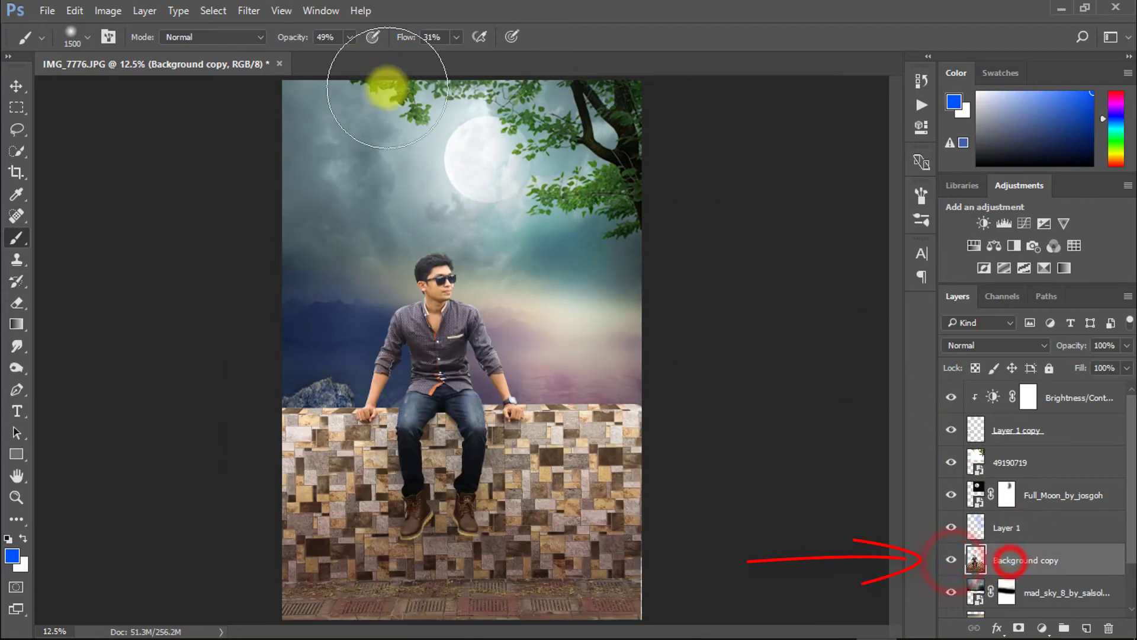
Apply a Camera Raw radial filter to Background copy, darkening outside an oval around the man
left_click(249, 11)
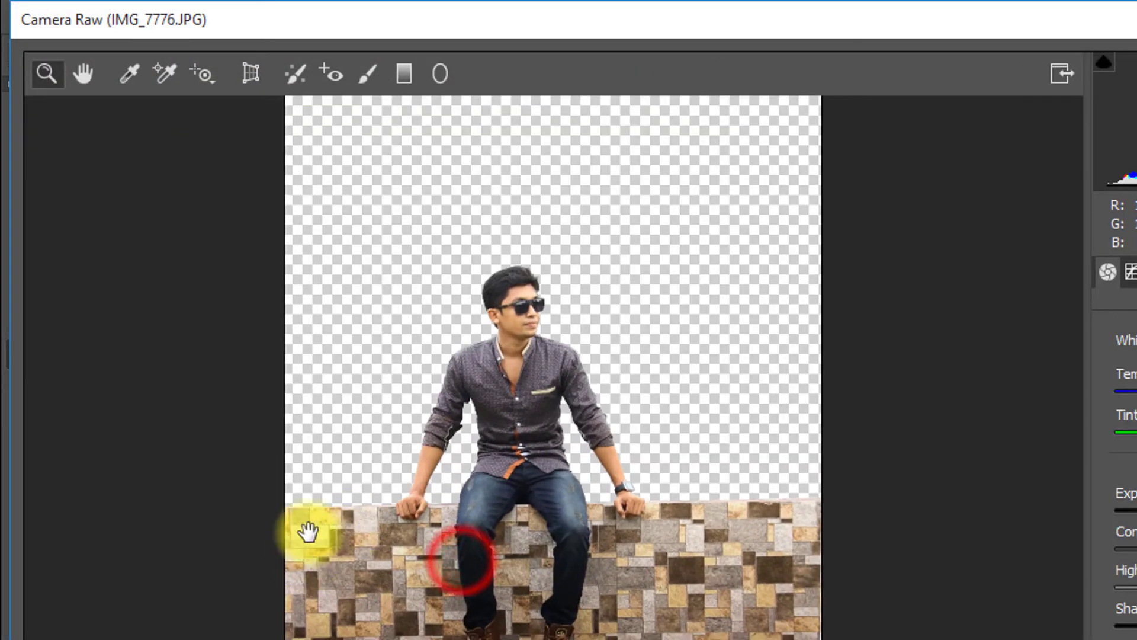
left_click(439, 74)
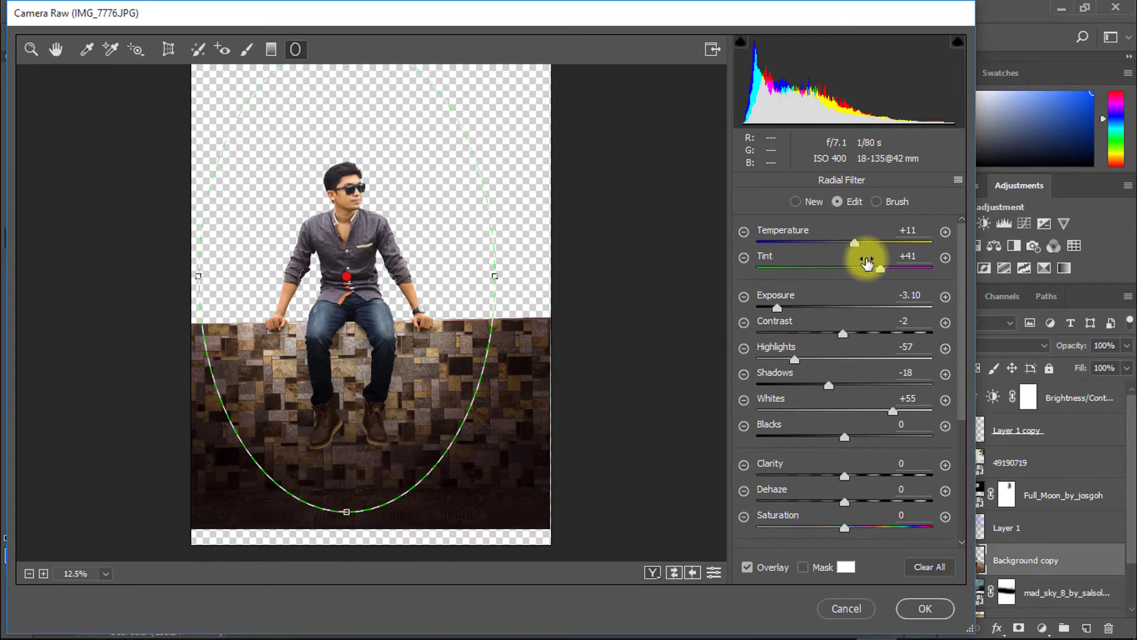
left_click(926, 609)
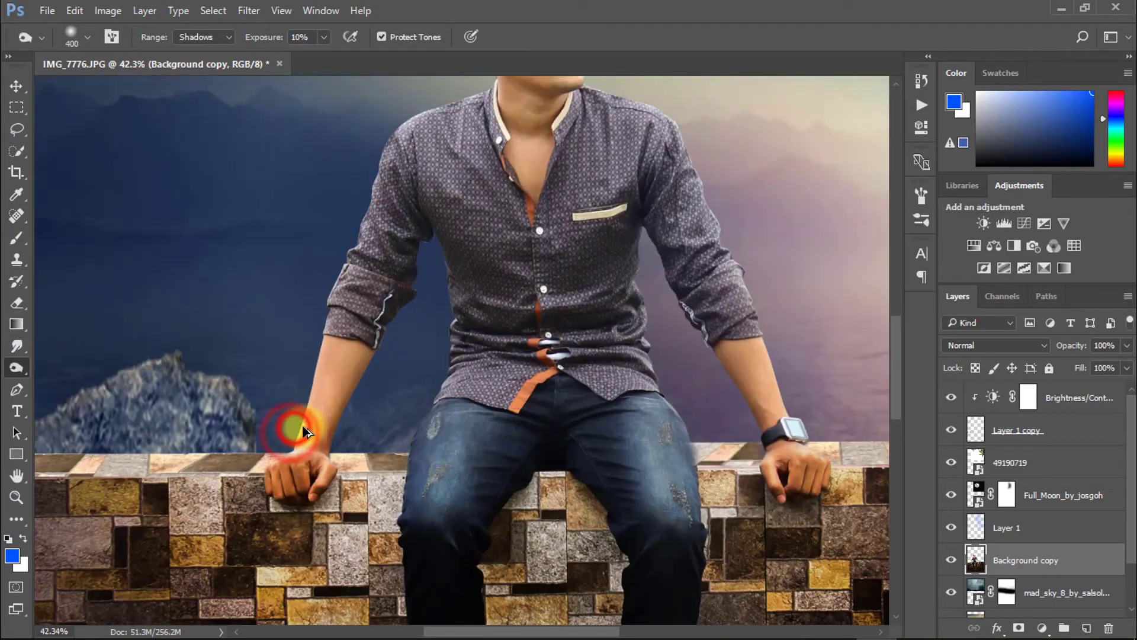
Burn the wall shadows beside the man's hand with Shadows range at 10% exposure
left_click_drag(297, 432, 182, 486)
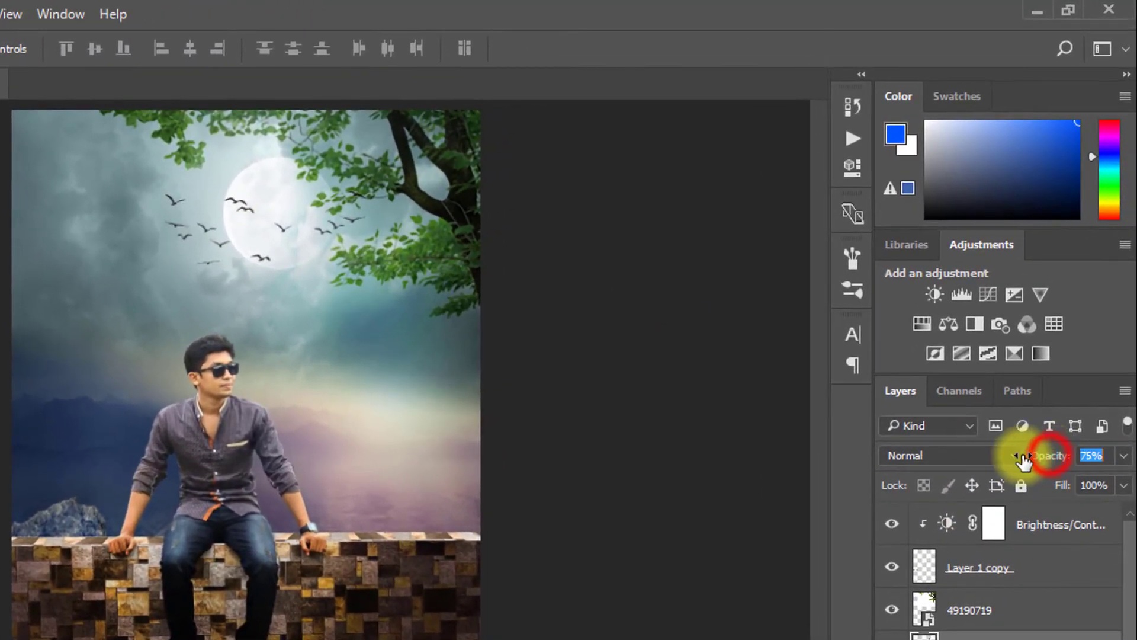
Lower the birds layer opacity to 75%
left_click_drag(1023, 456, 1011, 456)
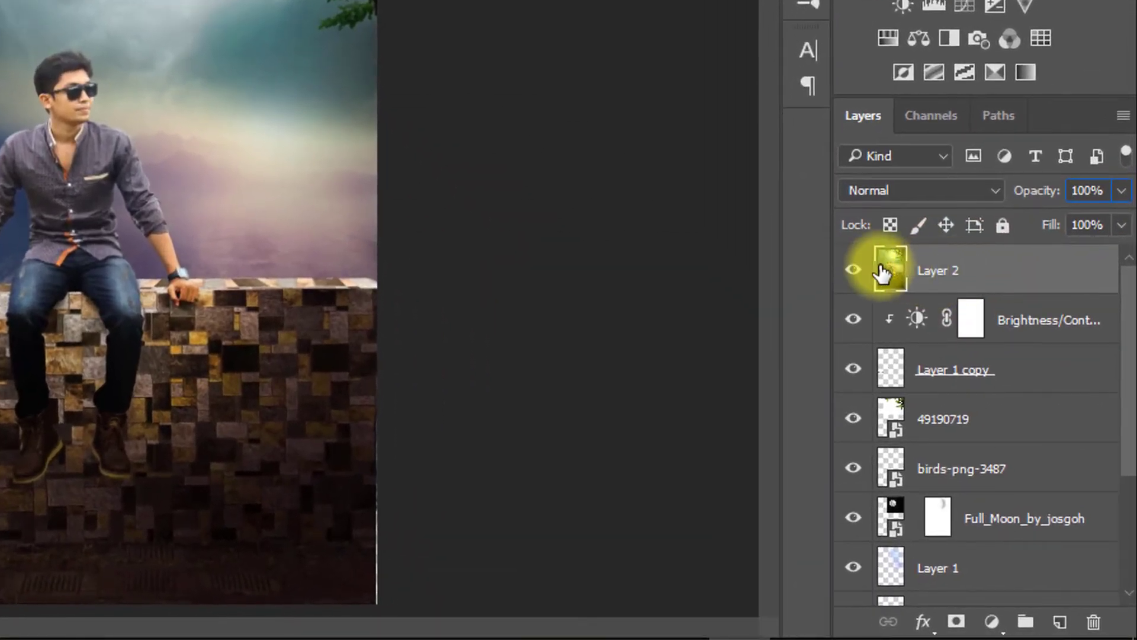
Add a Color Lookup layer over the stamped layer using Moonlight.3DL at 23% opacity
left_click(995, 620)
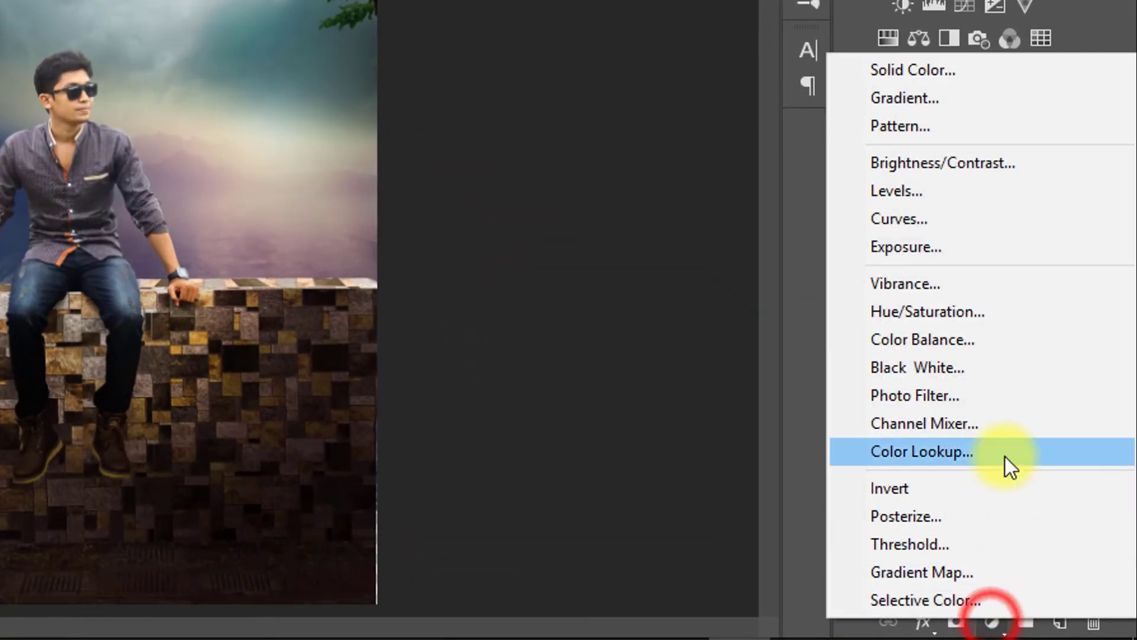
left_click(921, 452)
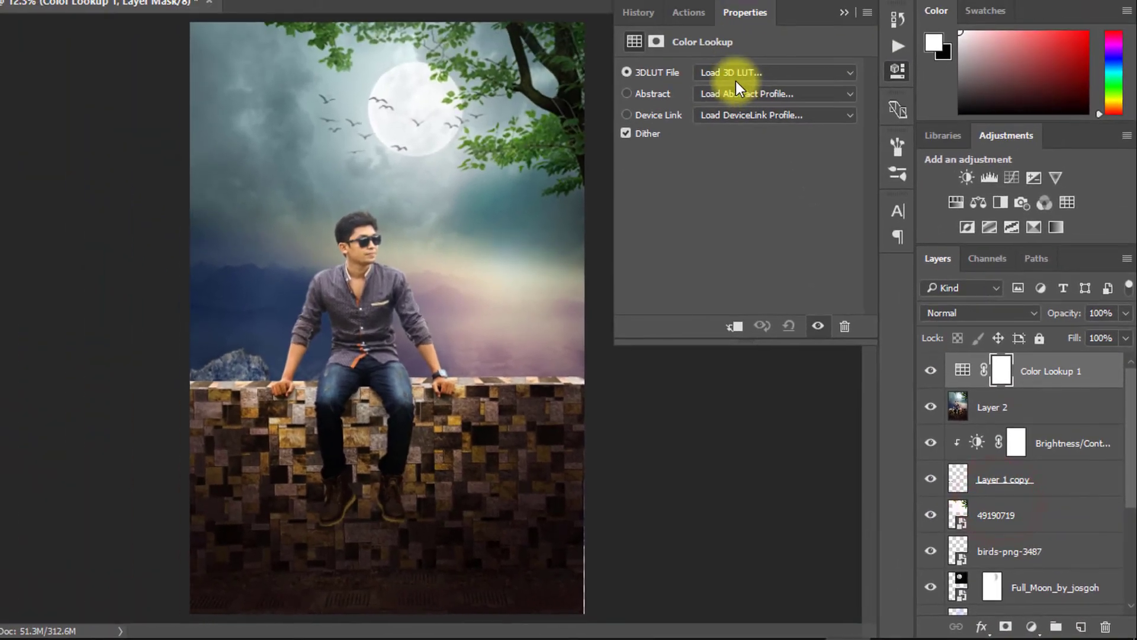
left_click(774, 73)
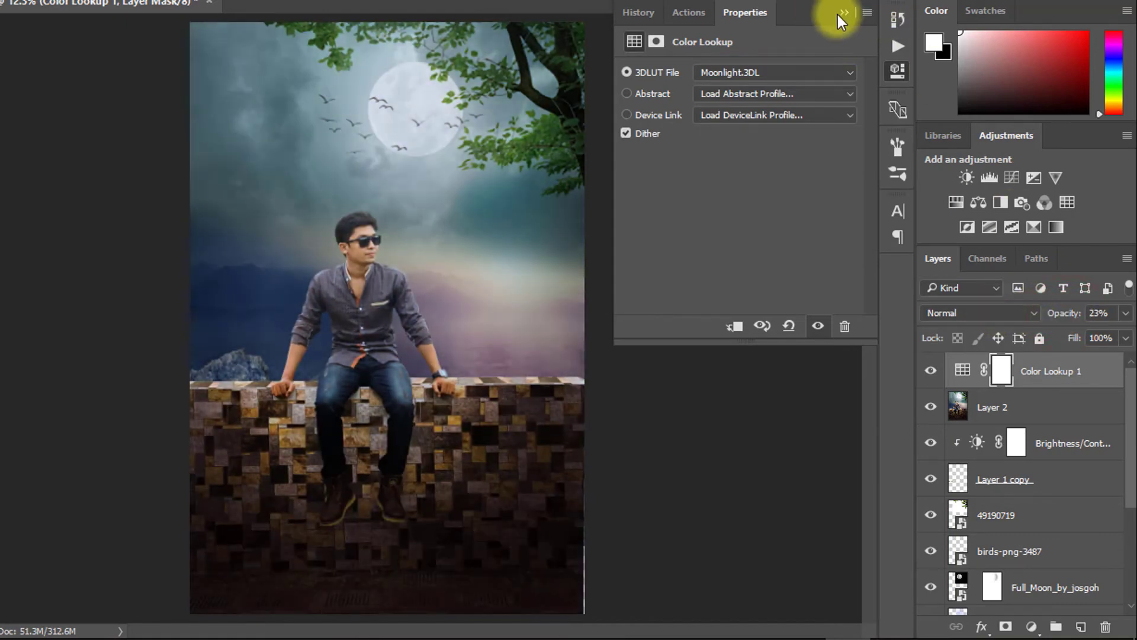
left_click(845, 11)
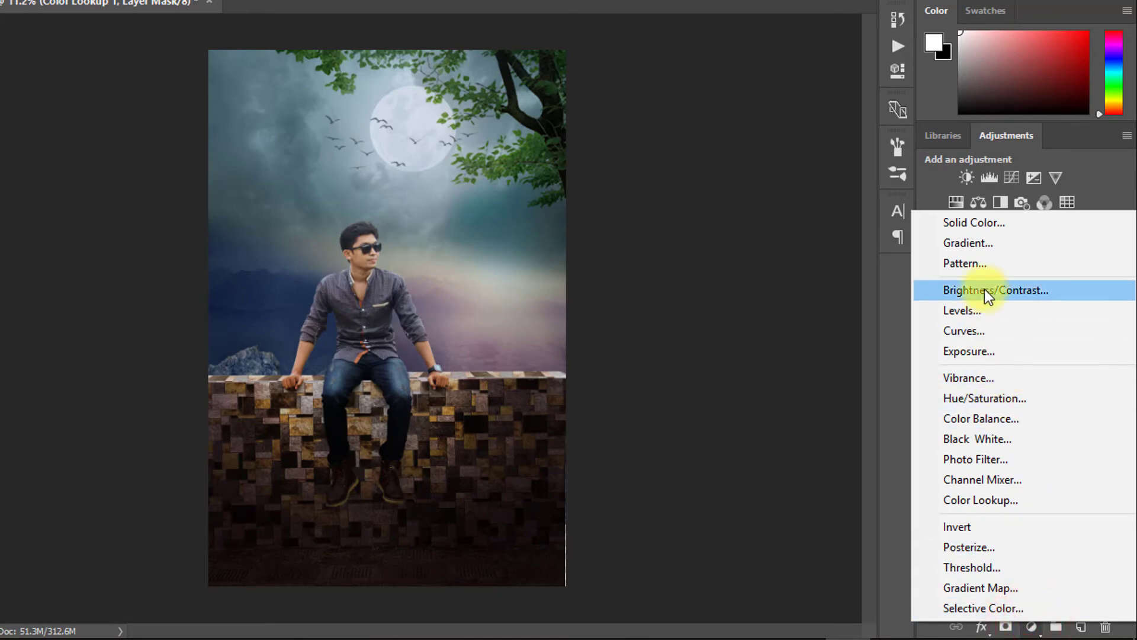
Add a Vintage6 dark-green-to-yellow Gradient Fill layer blended in Soft Light at ~27%
left_click(968, 243)
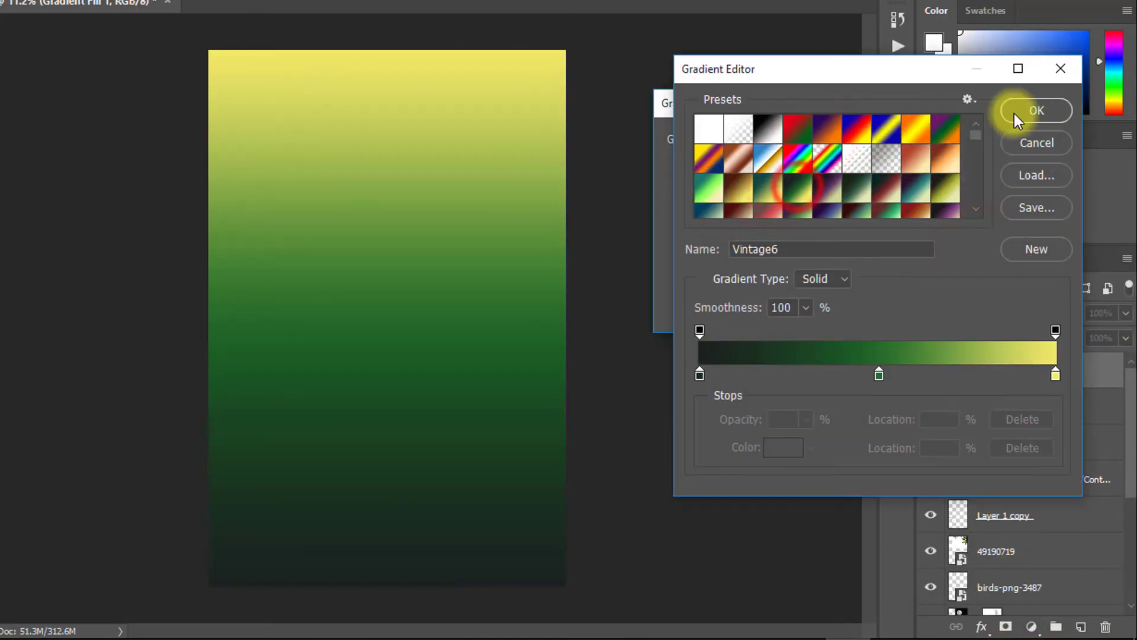
left_click(1036, 110)
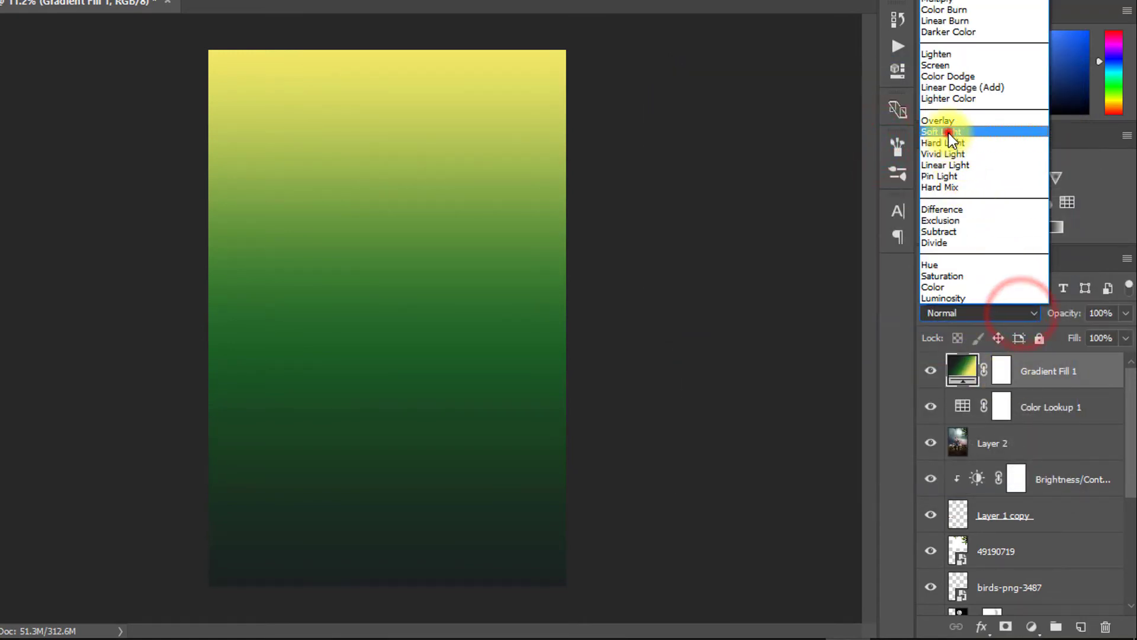
left_click(940, 131)
type("30")
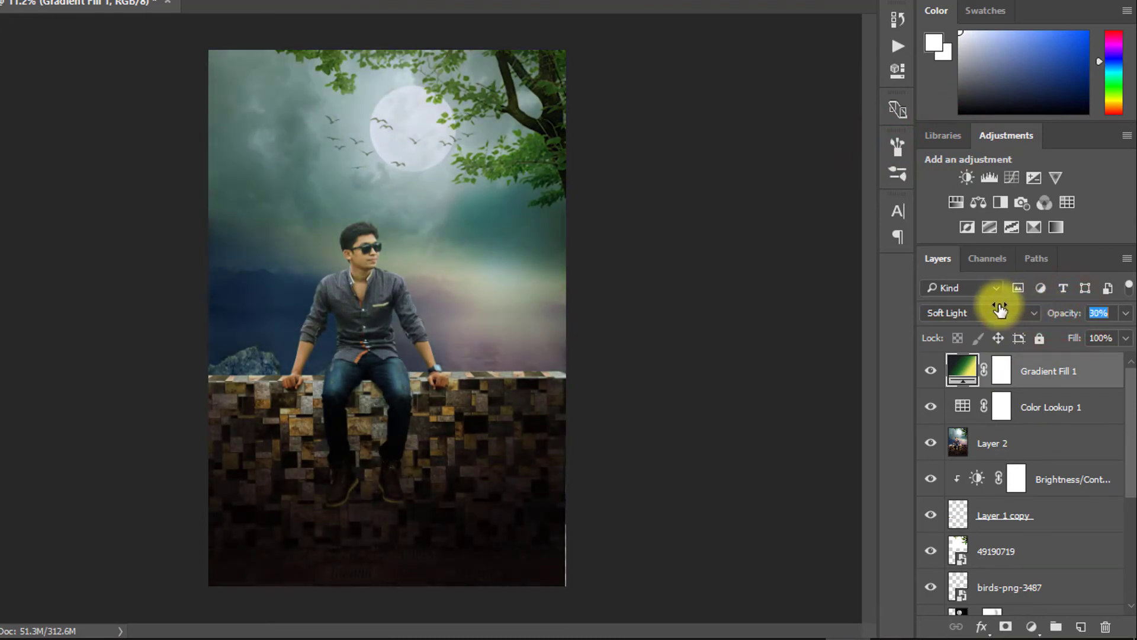
Reopen the gradient fill settings and reconfirm the dark-green-to-yellow gradient
double_click(962, 371)
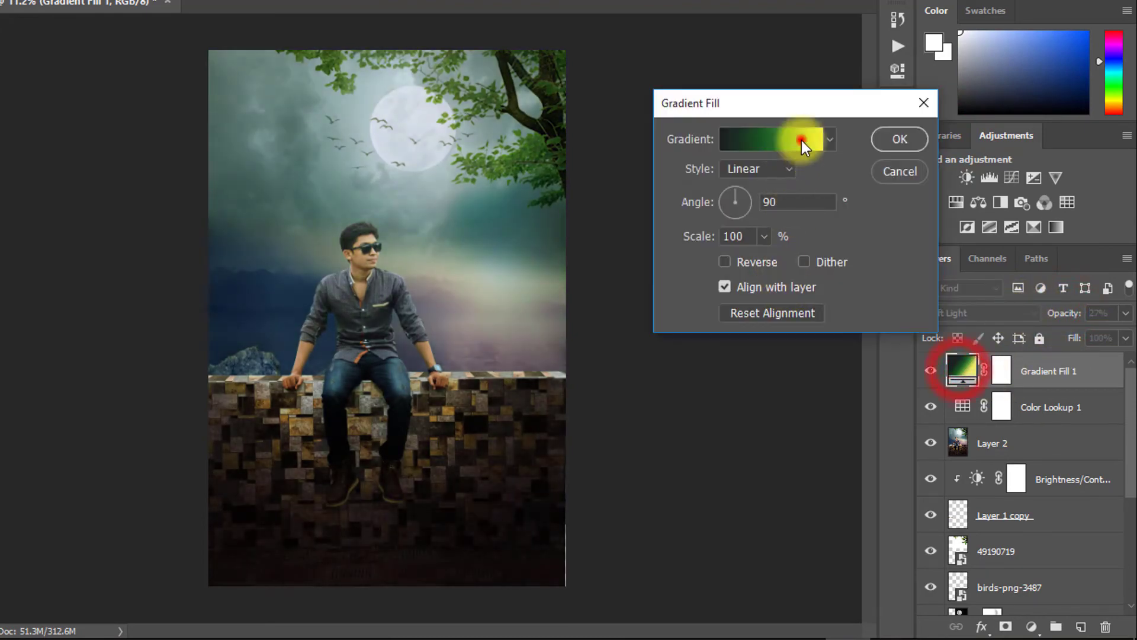
left_click(779, 139)
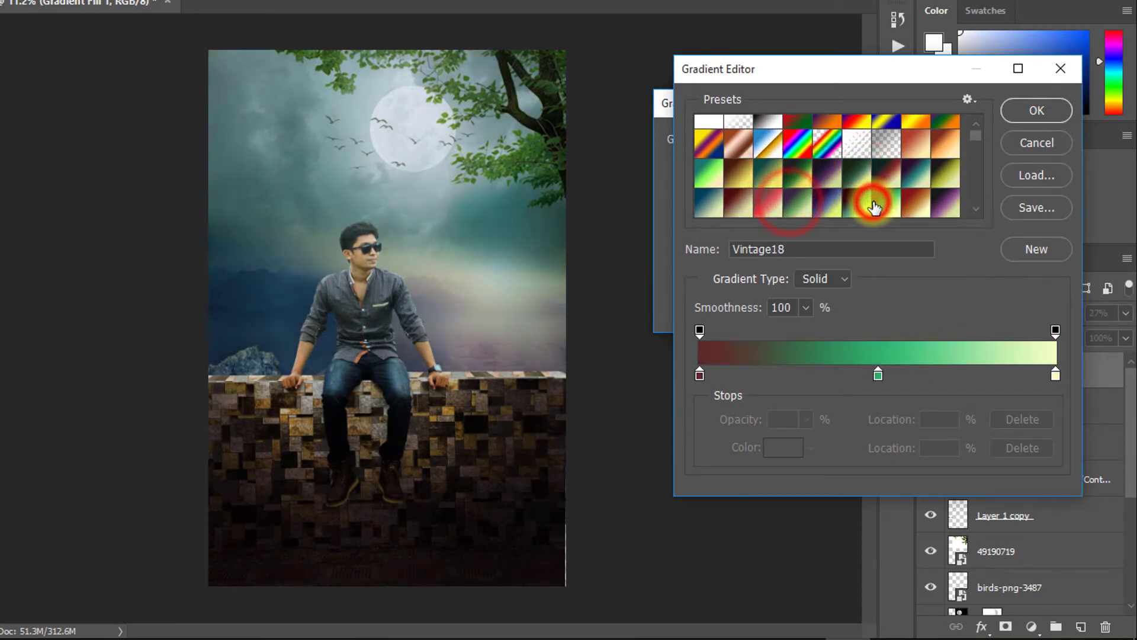
scroll("down", 3)
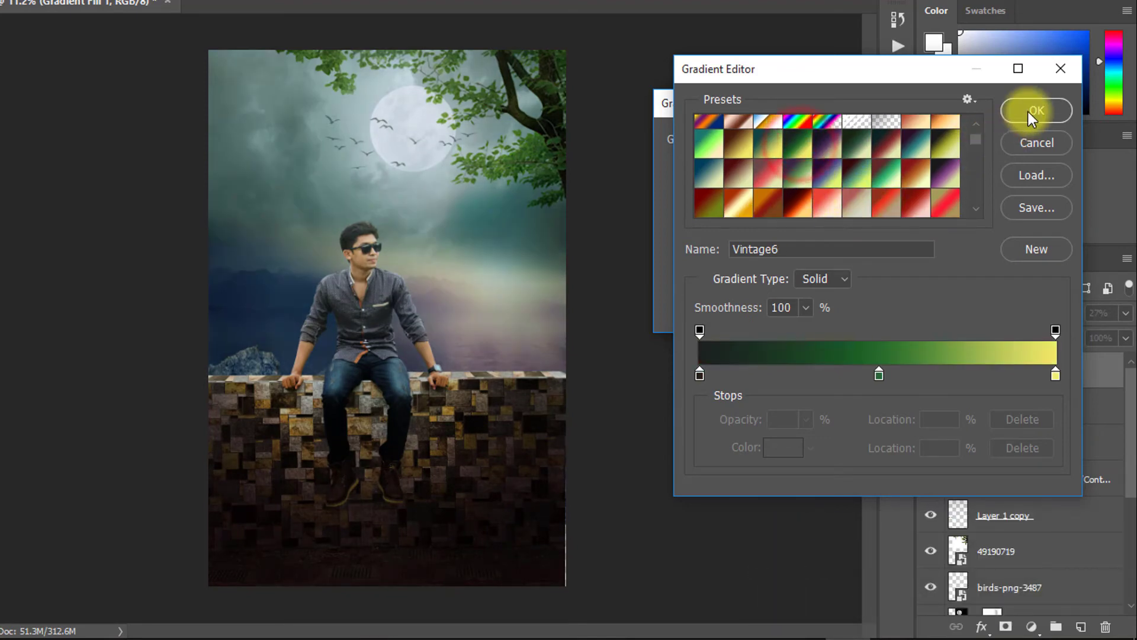
left_click(1036, 111)
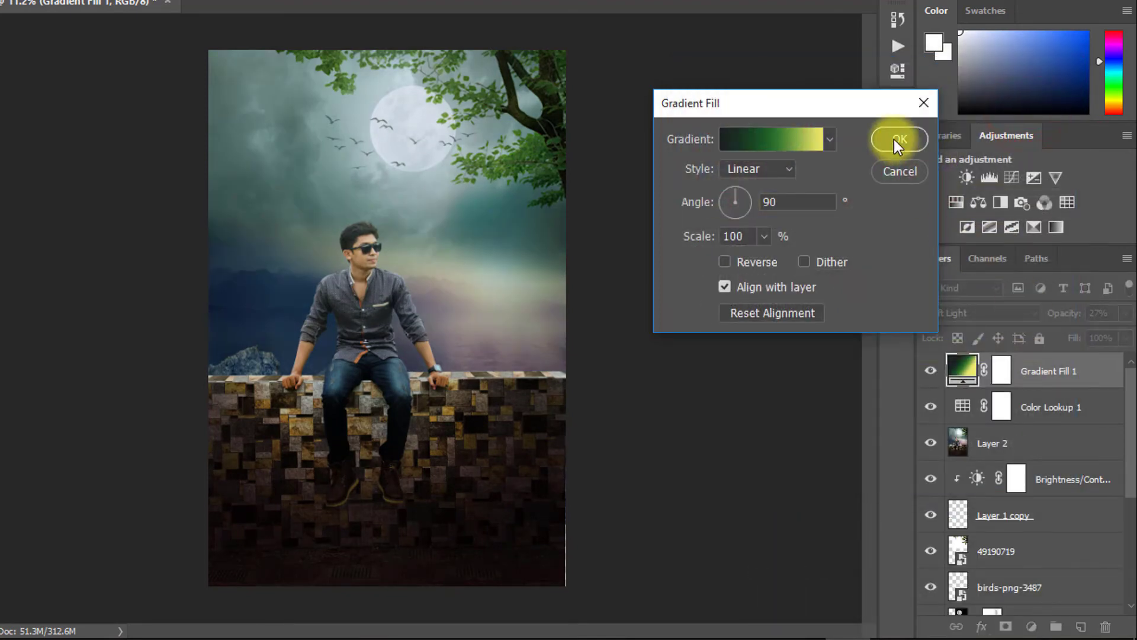
left_click(897, 138)
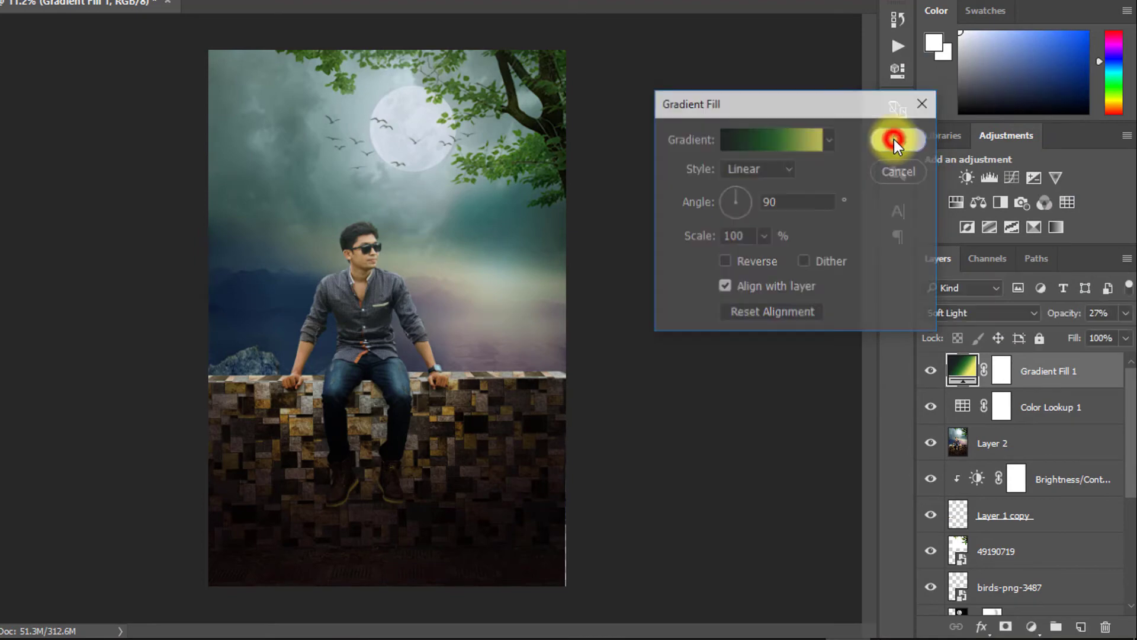
left_click(893, 140)
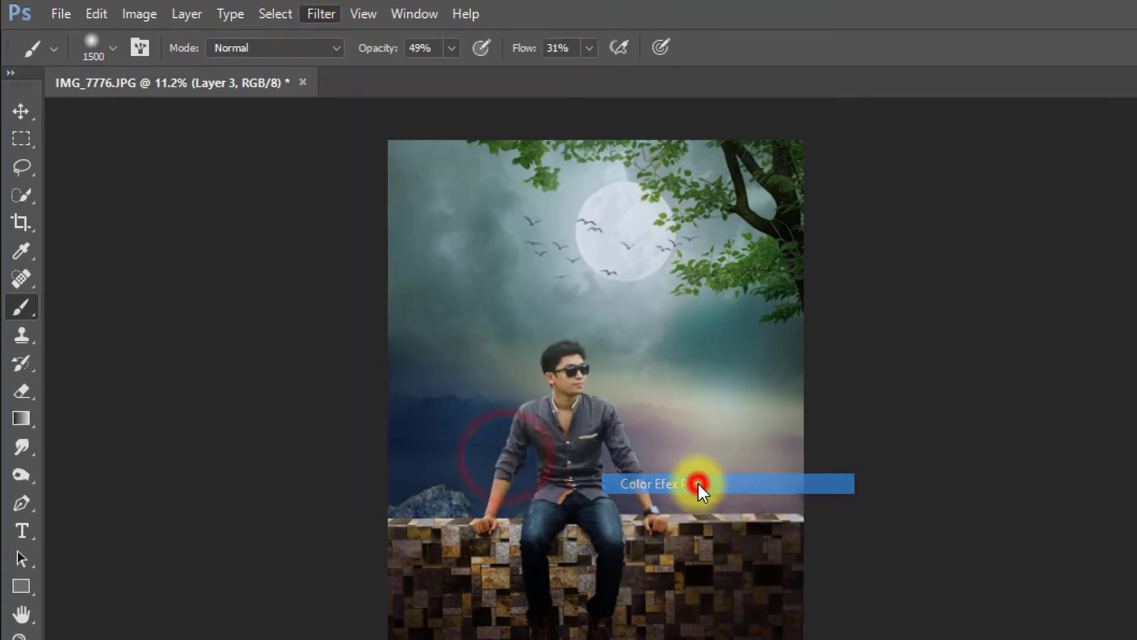
Launch Nik Collection Color Efex Pro 4 on merged Layer 3
left_click(697, 484)
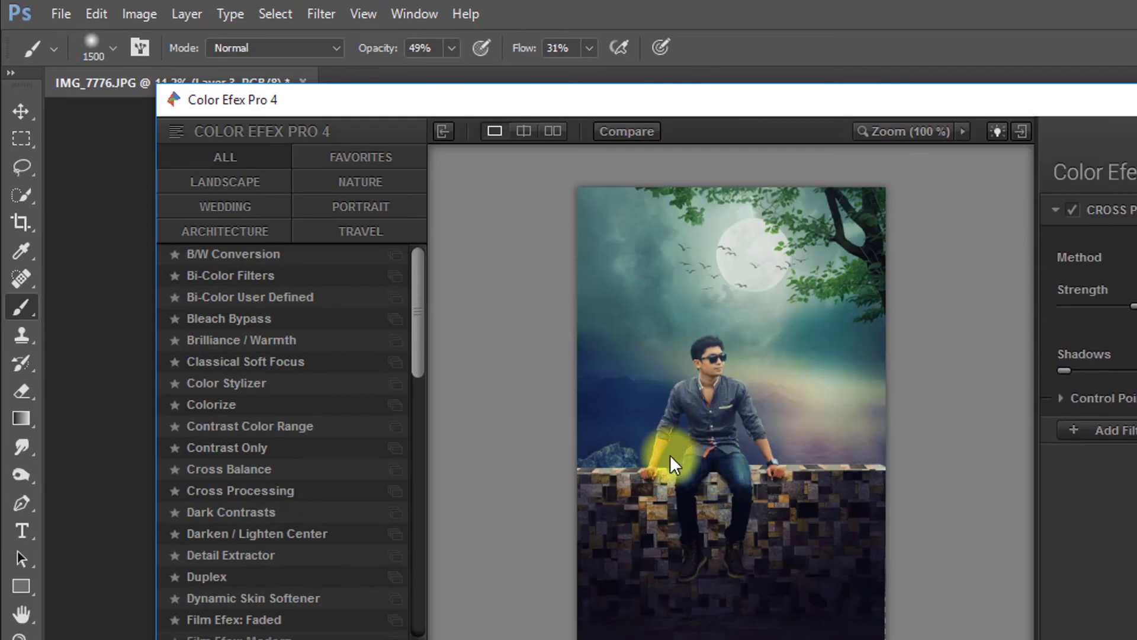
Add Cross Processing and try methods B10, L02, LB04 and LT04, settling on Y06
left_click(240, 490)
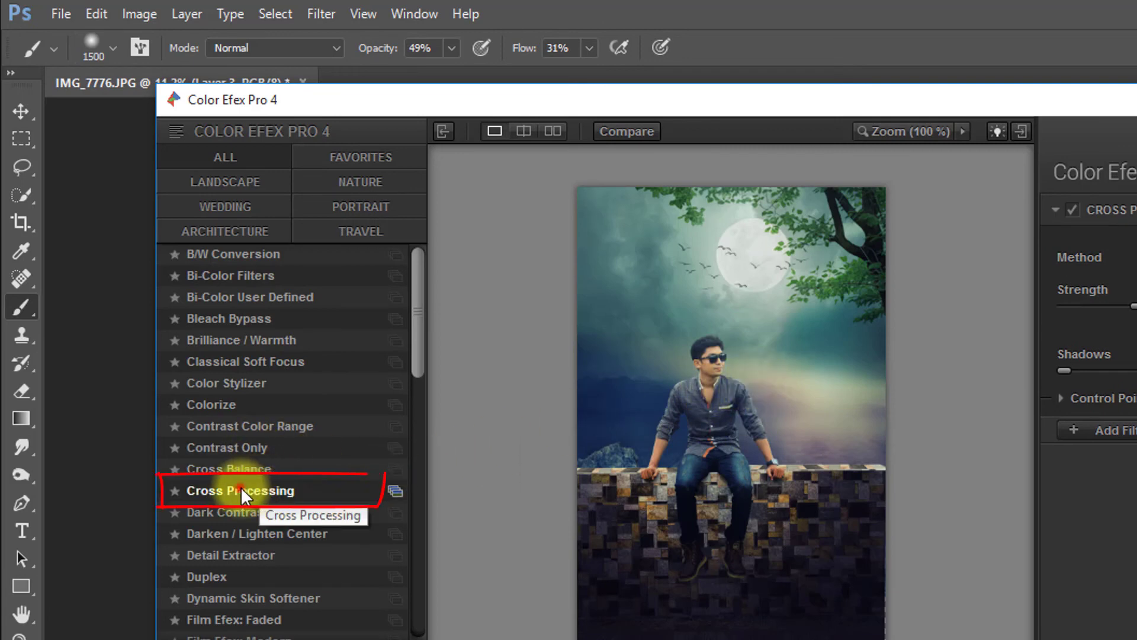
left_click(240, 490)
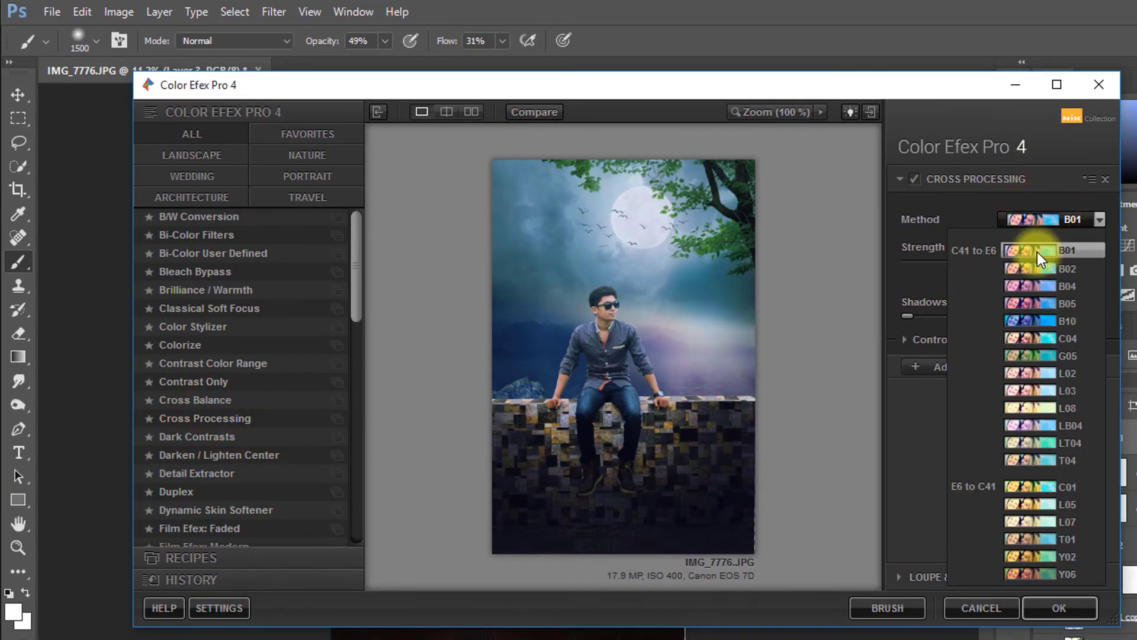
left_click(1067, 320)
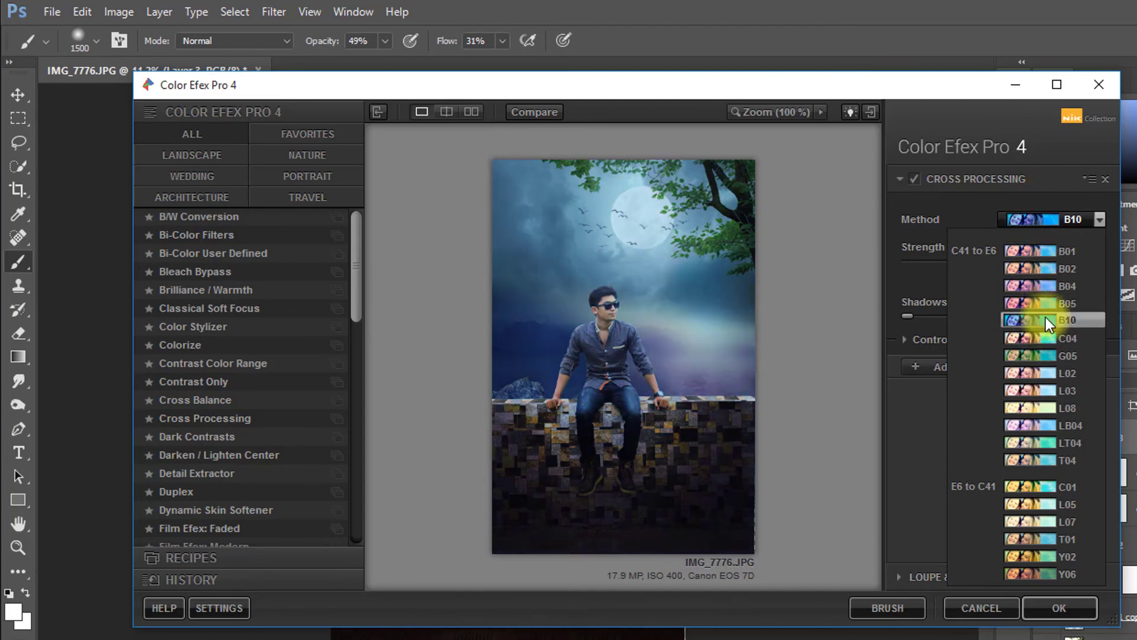
left_click(1068, 373)
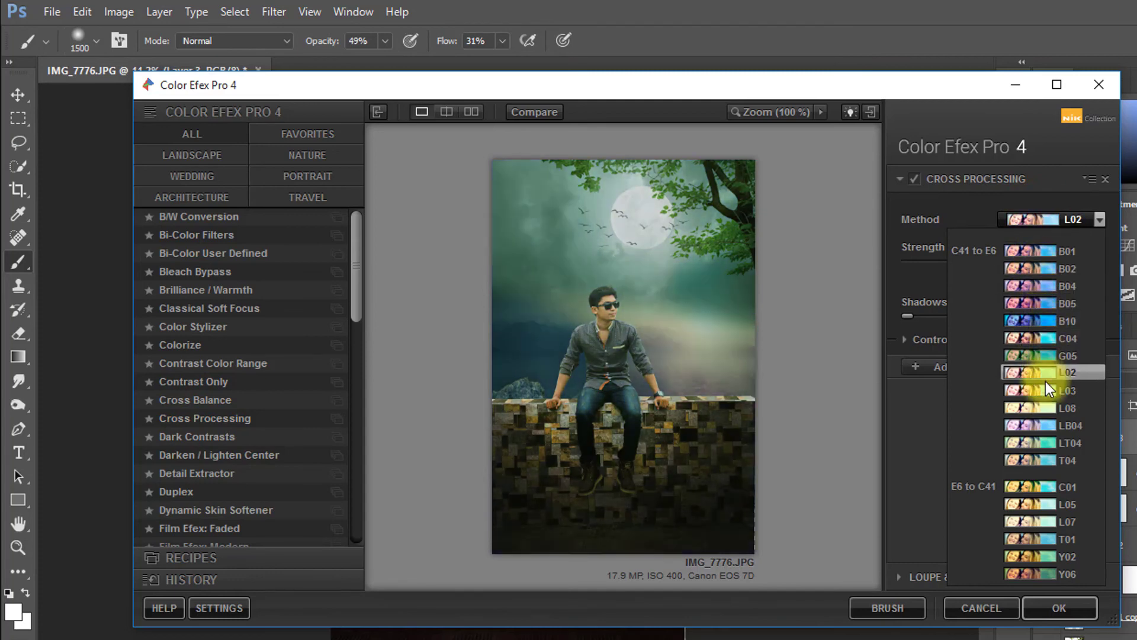
left_click(1052, 425)
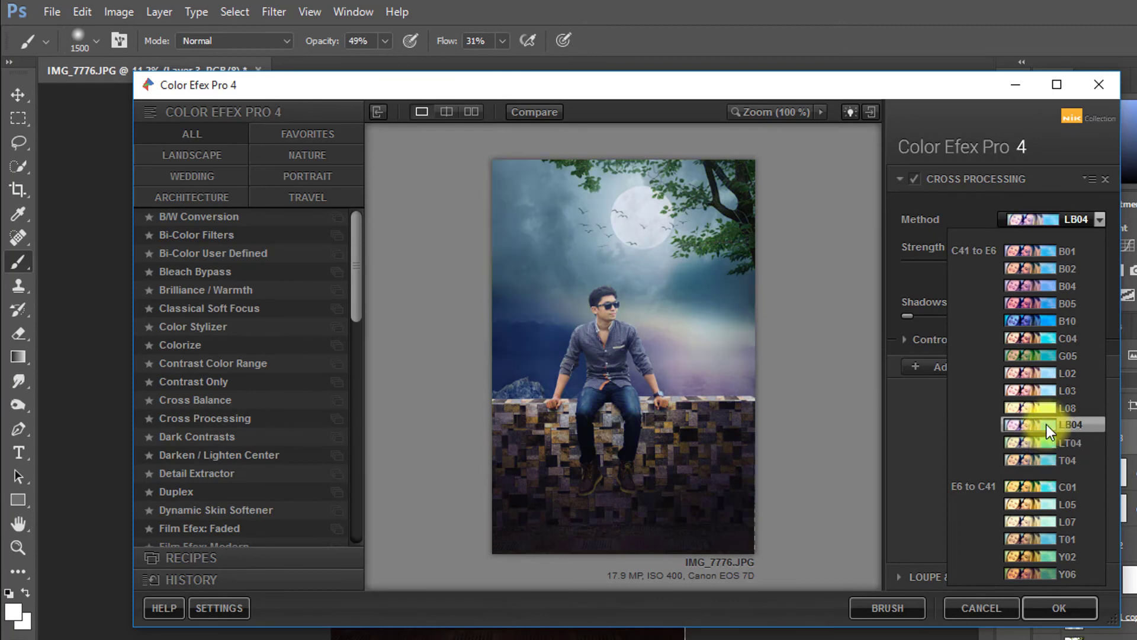
left_click(1052, 442)
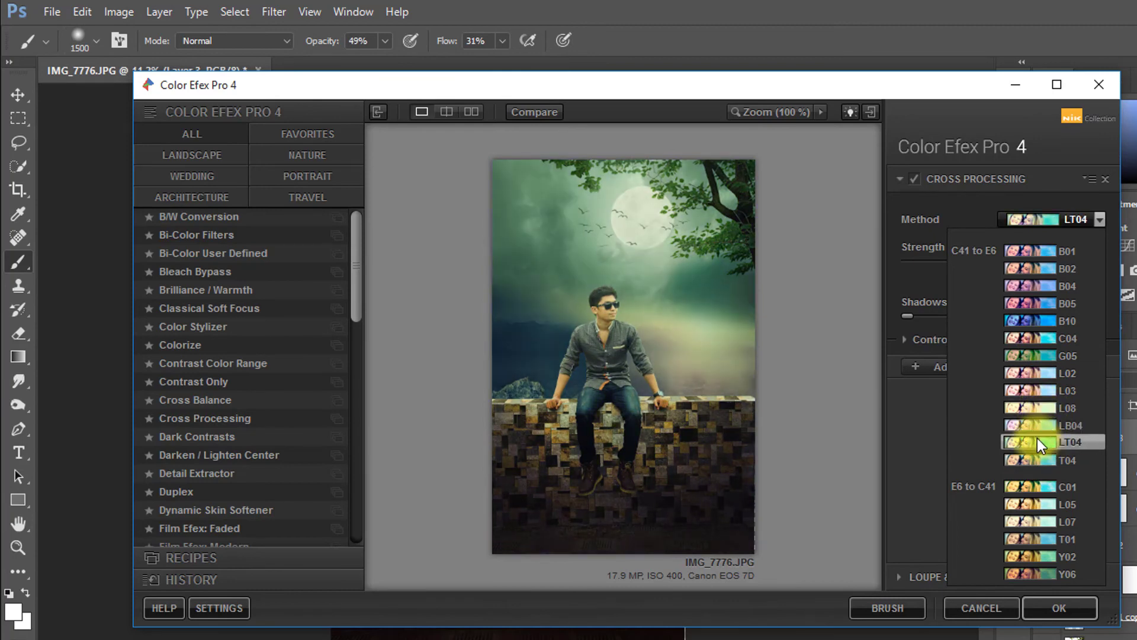
left_click(1071, 573)
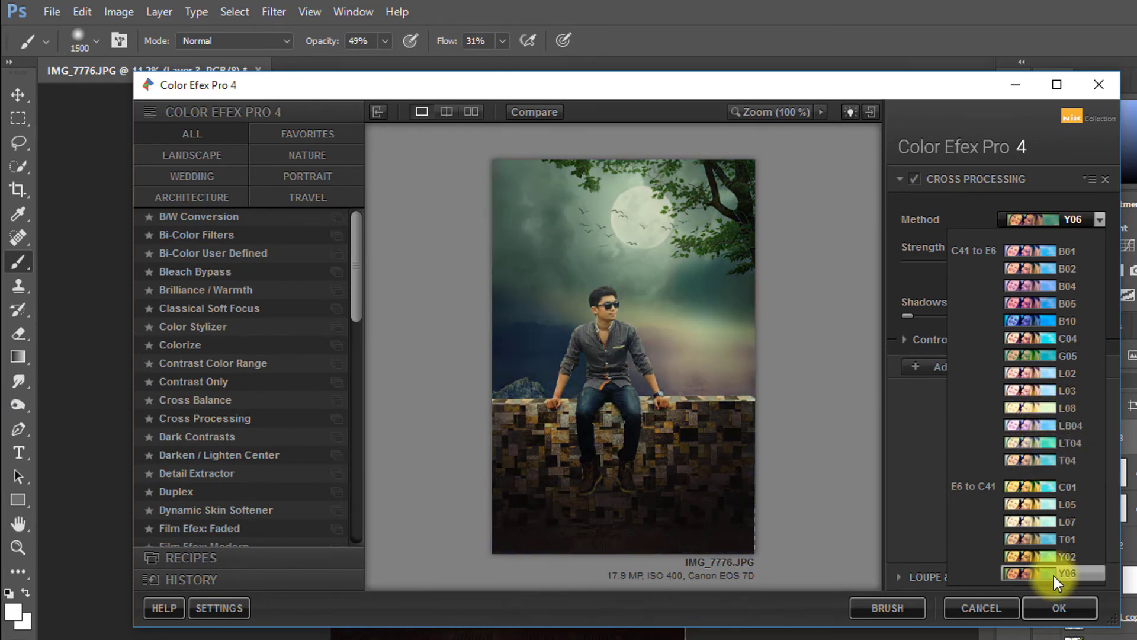
left_click(1055, 536)
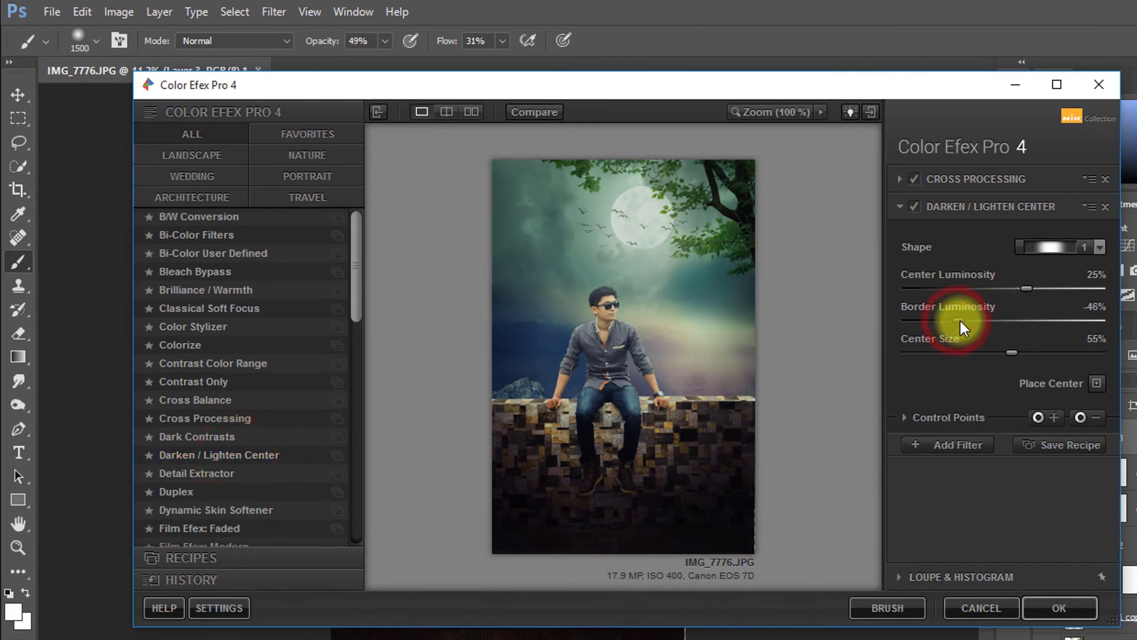
Set Darken / Lighten Center to center ~52%, border ~-47%, size ~60%, then apply
left_click_drag(1024, 289, 998, 289)
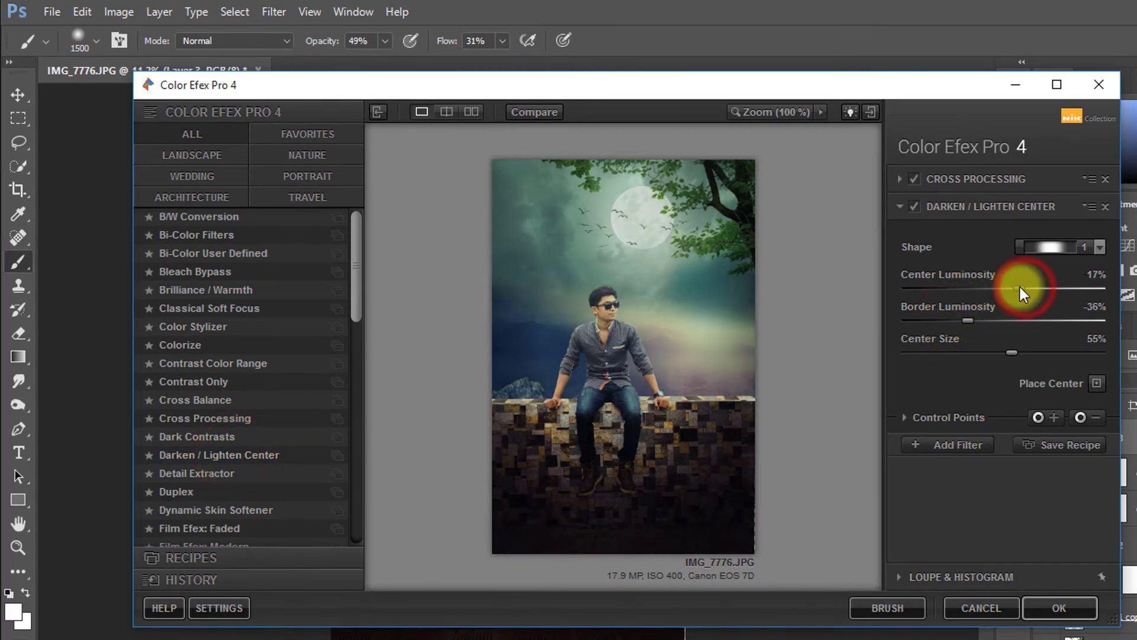
left_click_drag(1021, 289, 1081, 290)
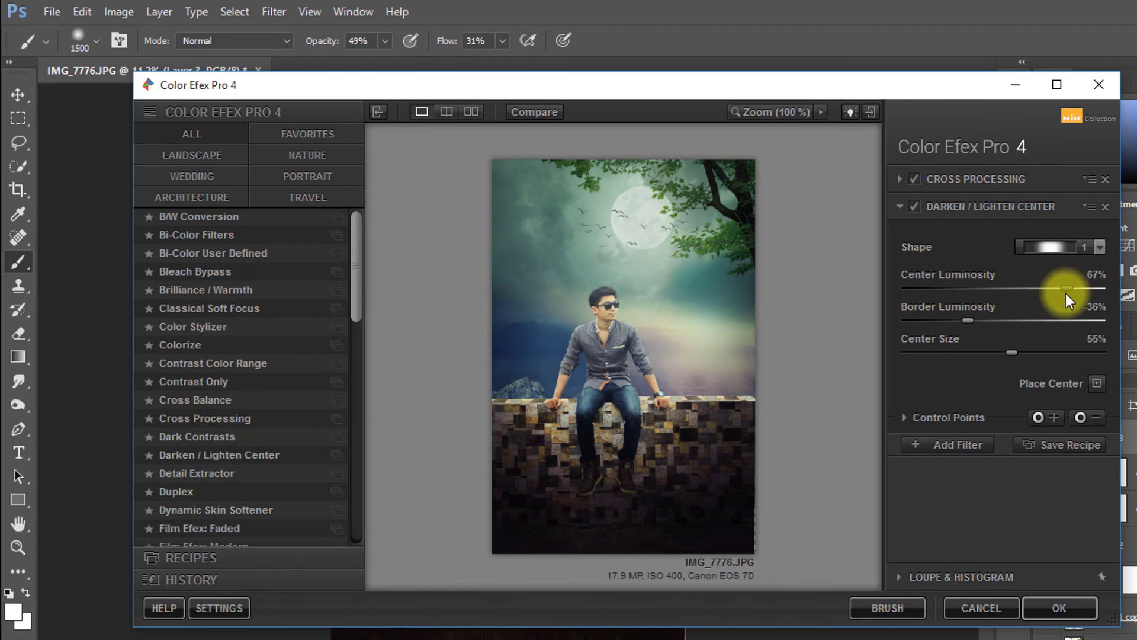
left_click_drag(1012, 353, 1088, 353)
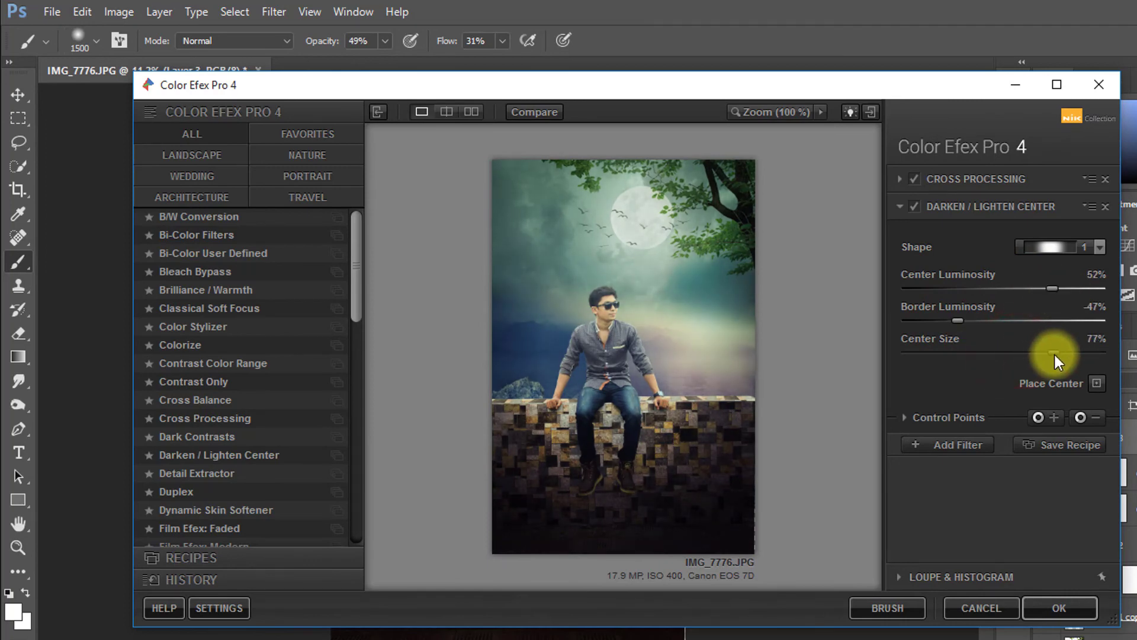
left_click_drag(1059, 356, 1023, 355)
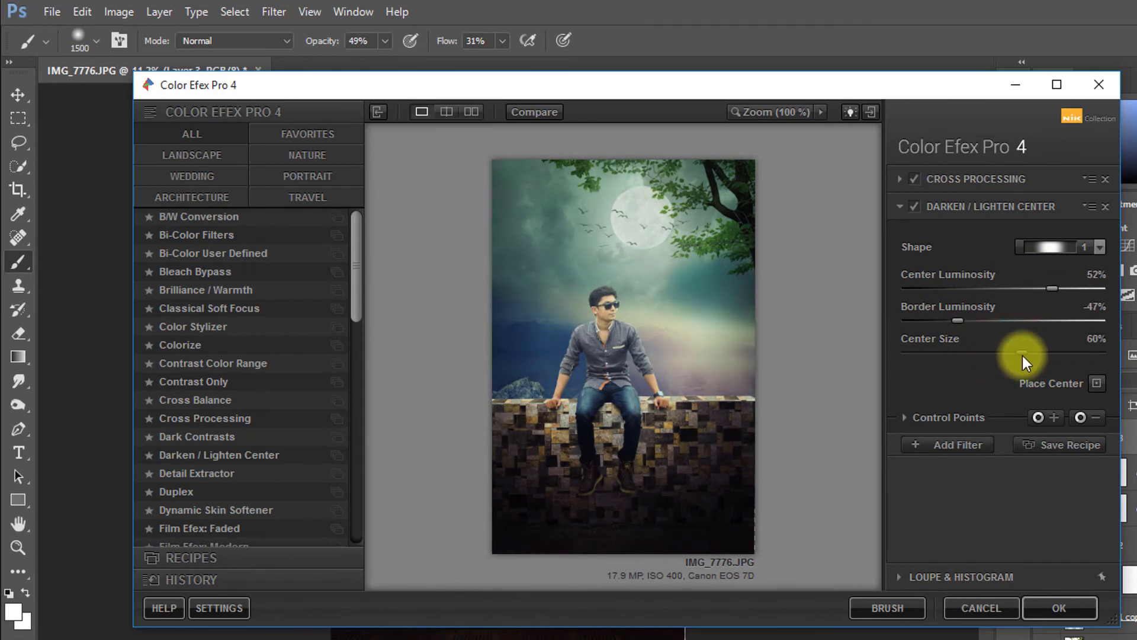
left_click(1062, 608)
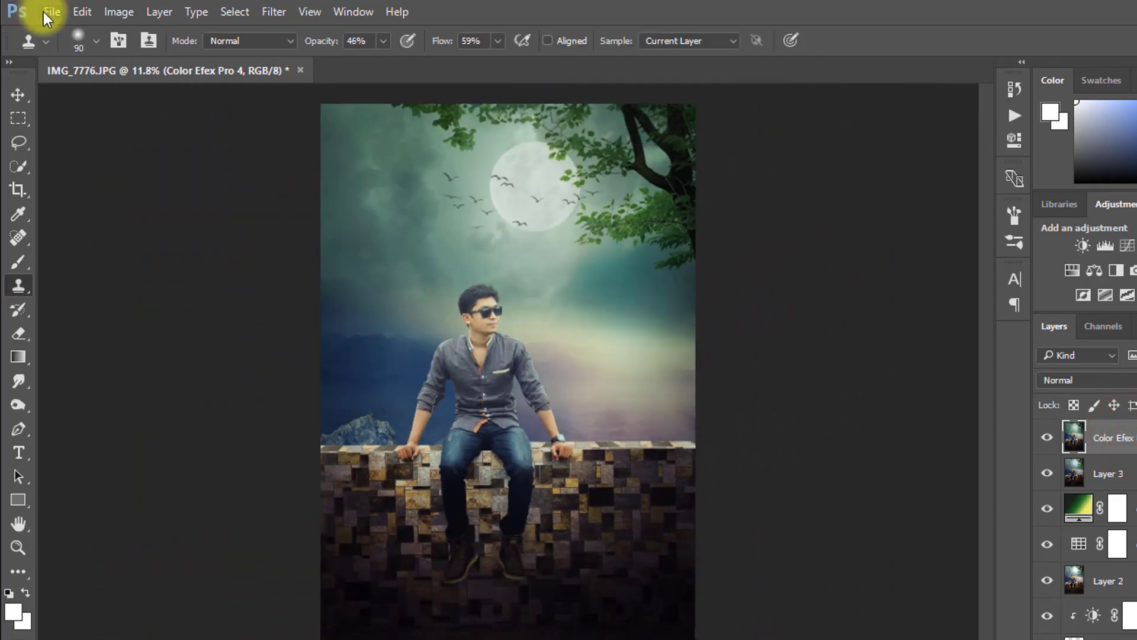
Save a Quality 12 JPEG named 'Moonlight night effect Photo manipulation' to the Desktop
left_click(54, 12)
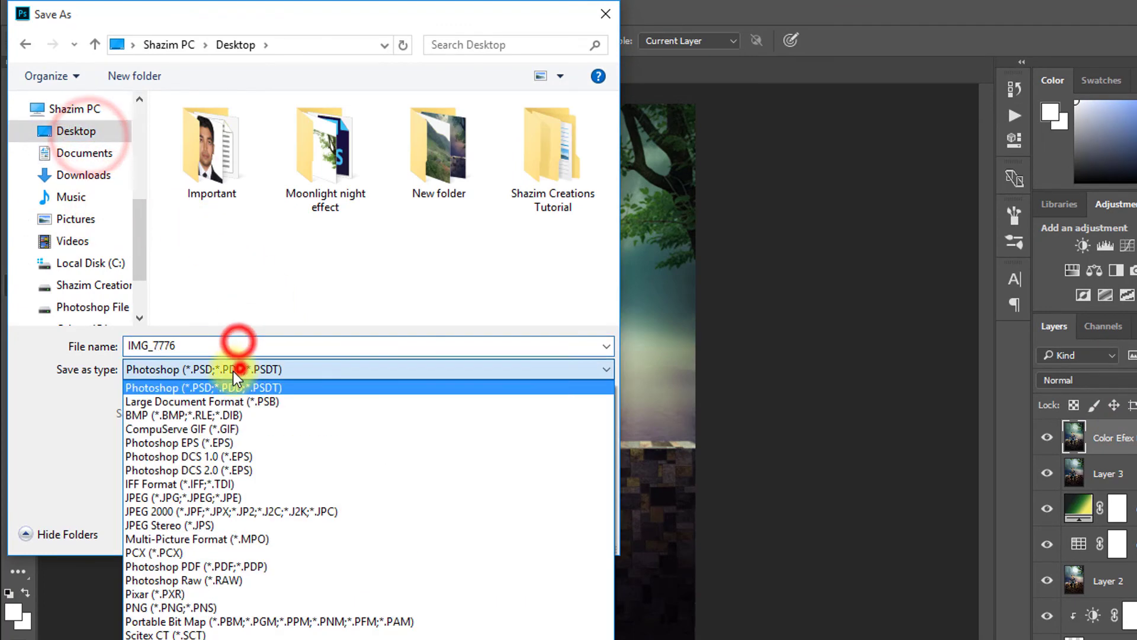
type("Moonlight night effect Photo manipu")
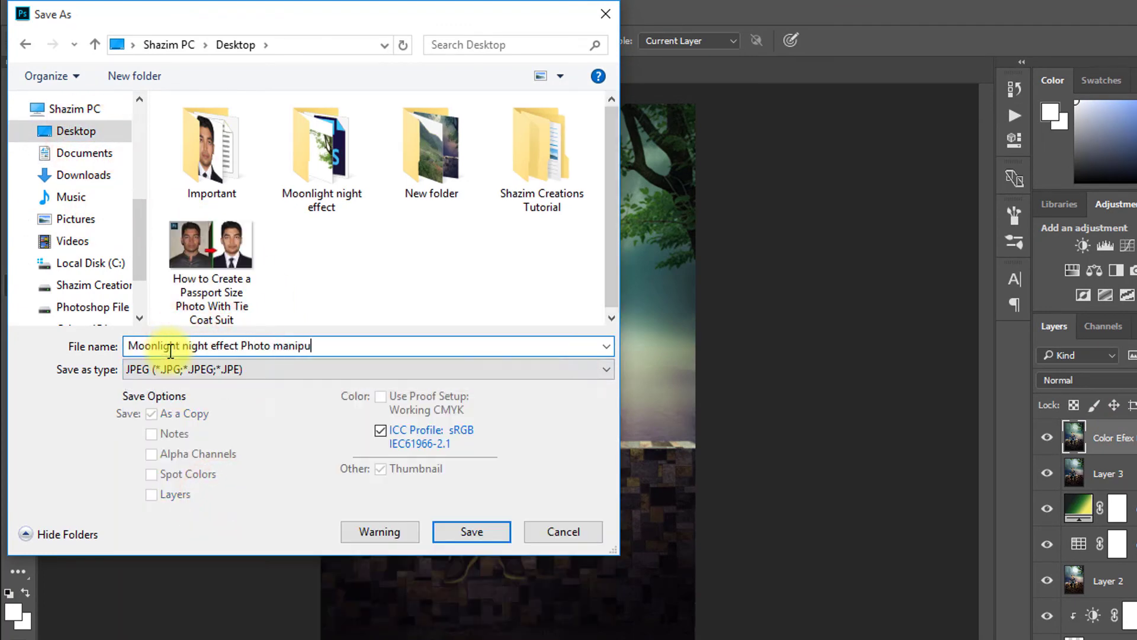
left_click(472, 531)
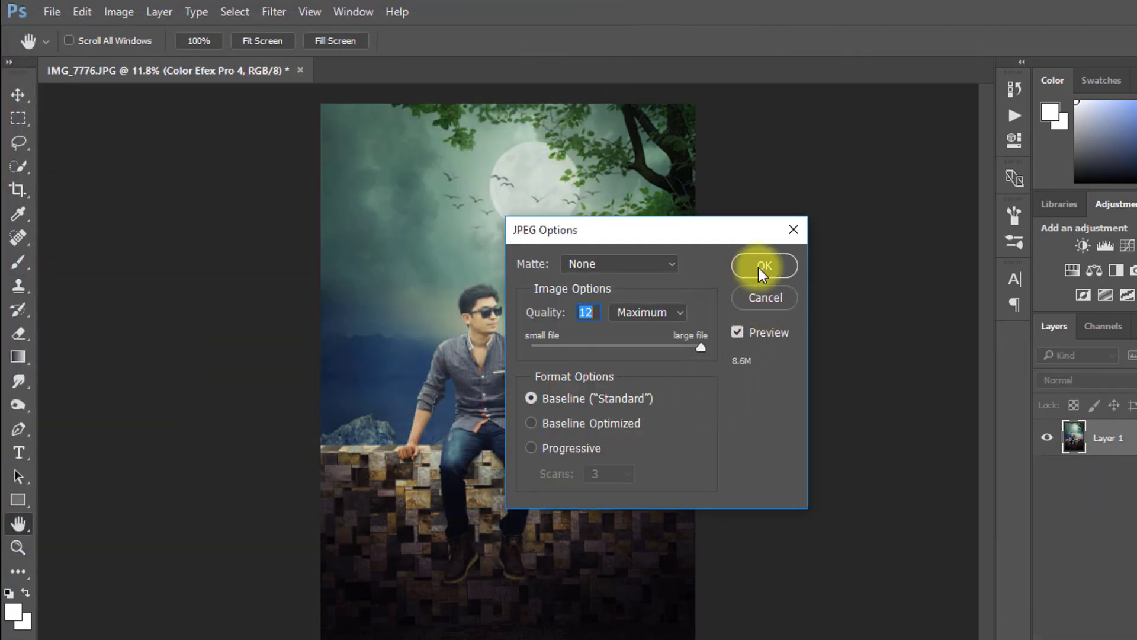
left_click(764, 265)
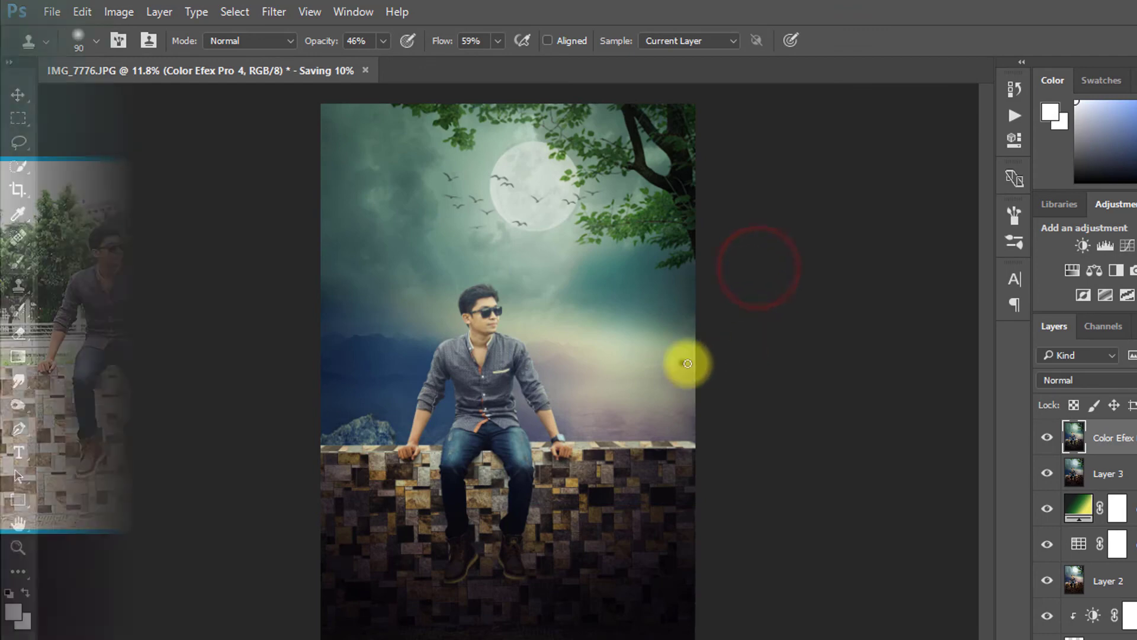